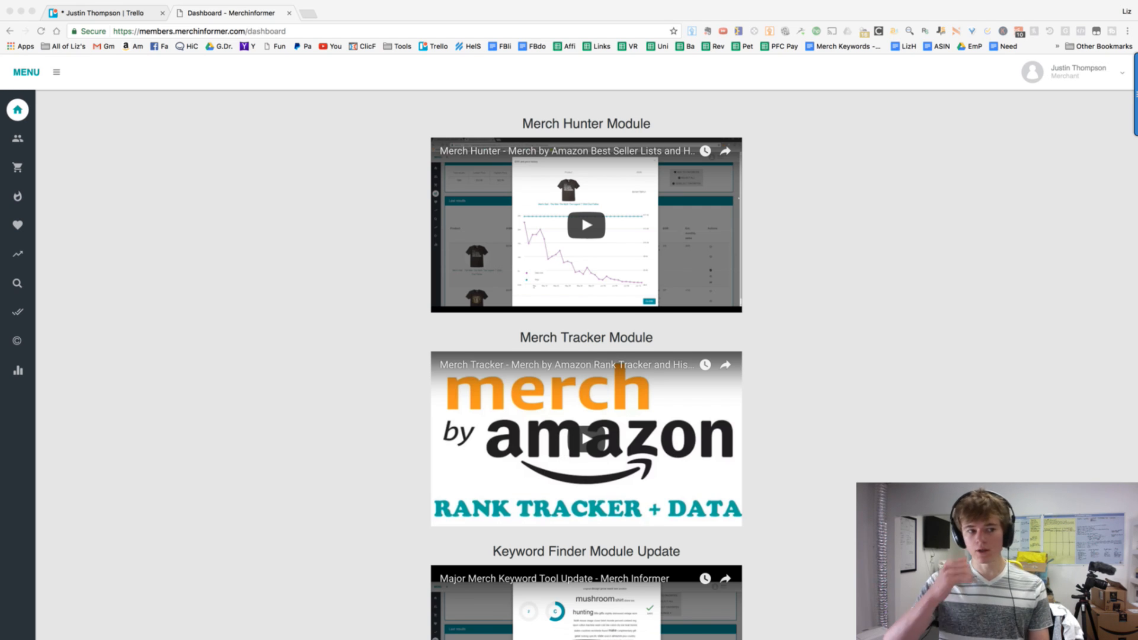
mouse_move(1074, 4)
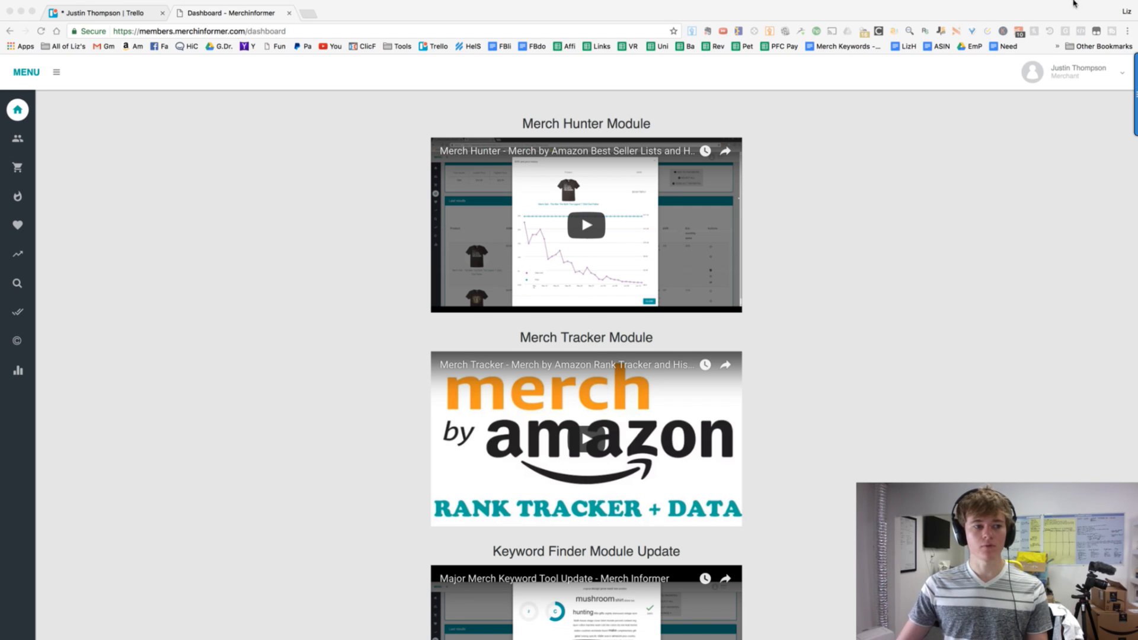
mouse_move(967, 242)
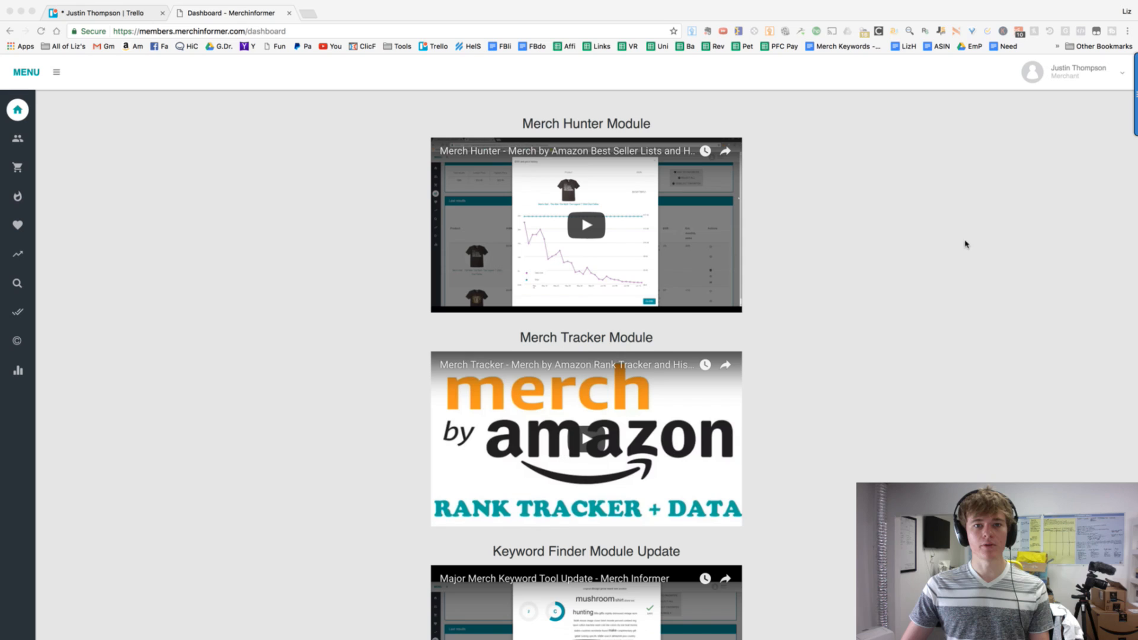
mouse_move(42, 161)
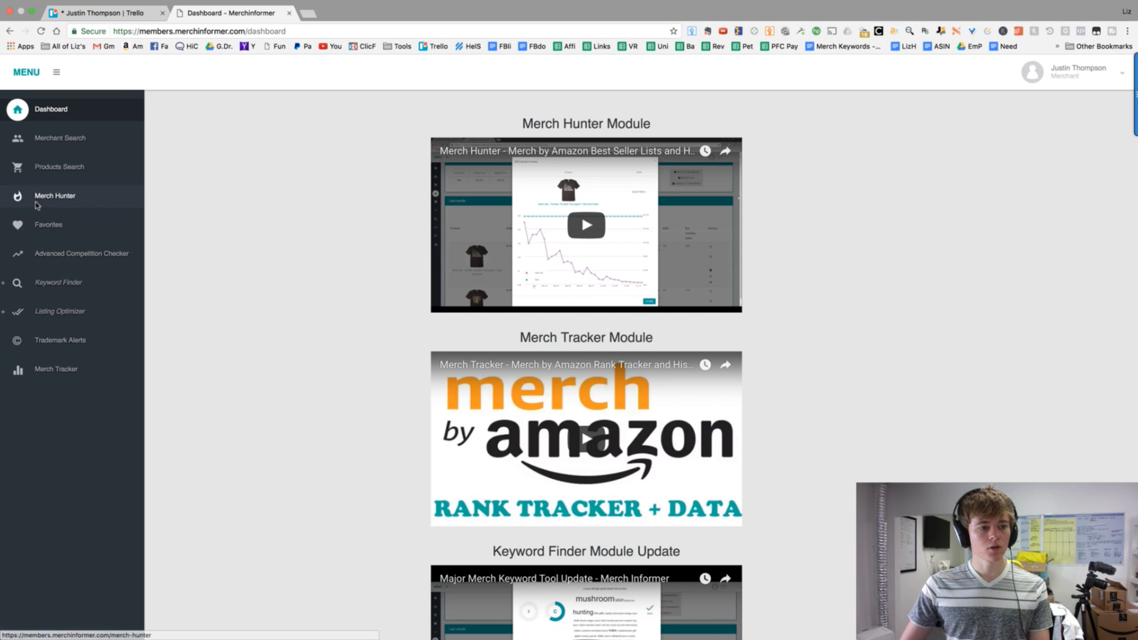
Step: Run a Merch Hunter search for the top 1000 bestsellers in sales ranks 1–100,000
click(55, 195)
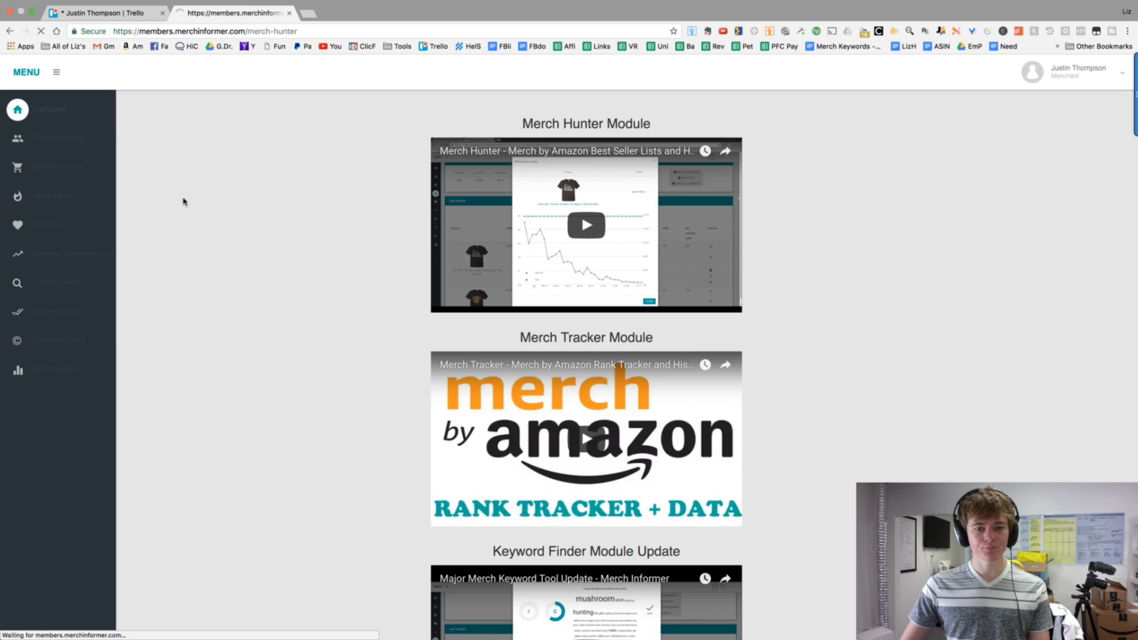
click(17, 196)
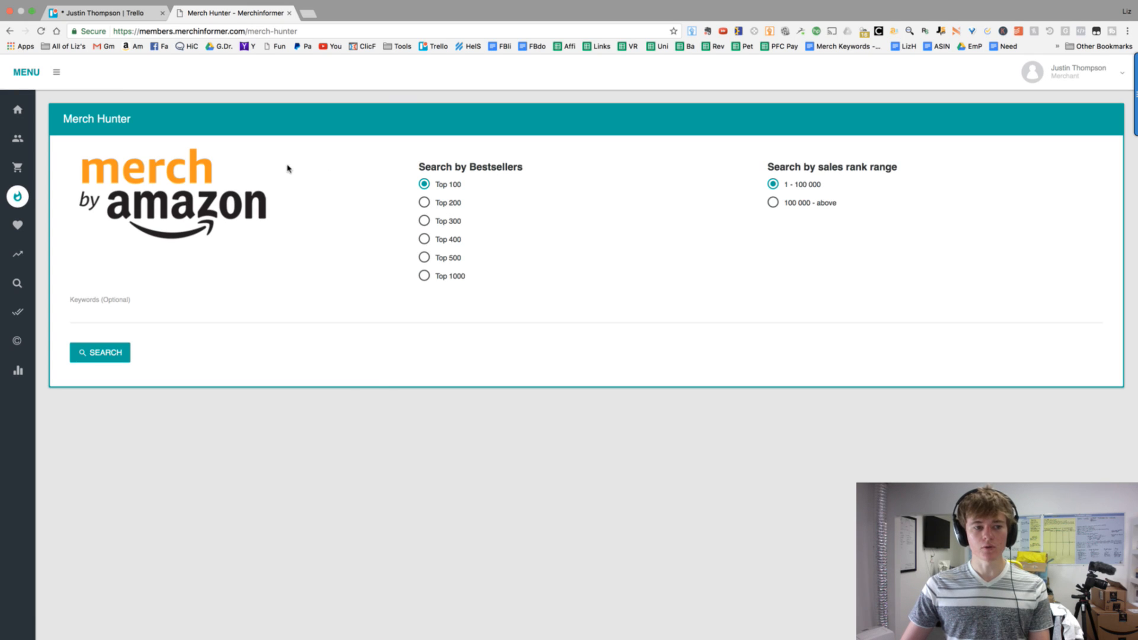
mouse_move(416, 184)
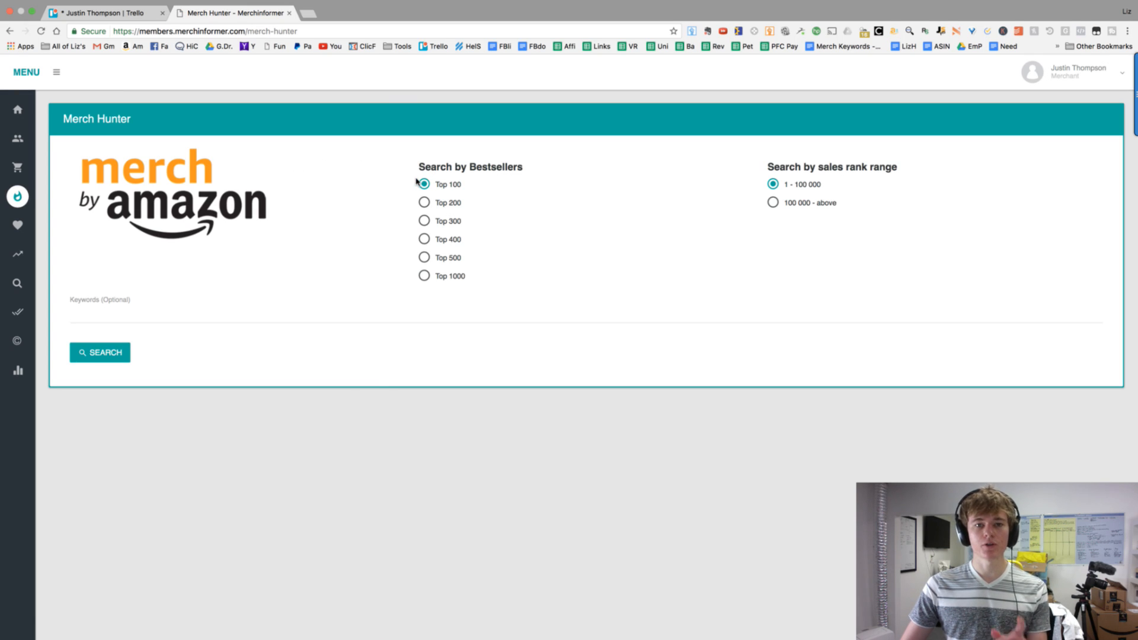
mouse_move(488, 187)
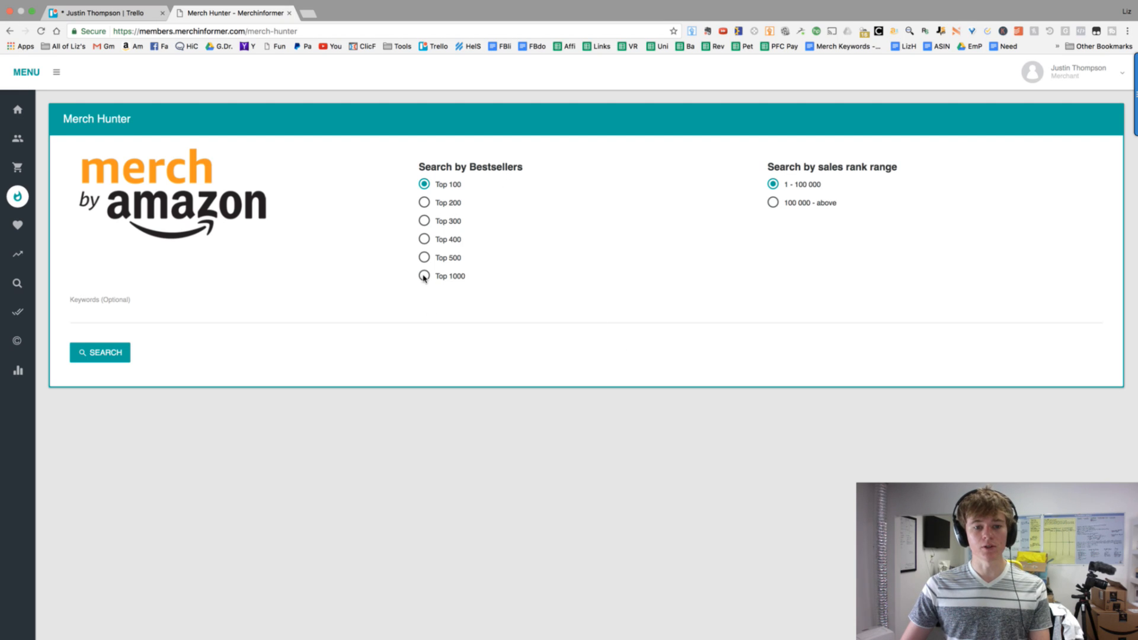
click(99, 352)
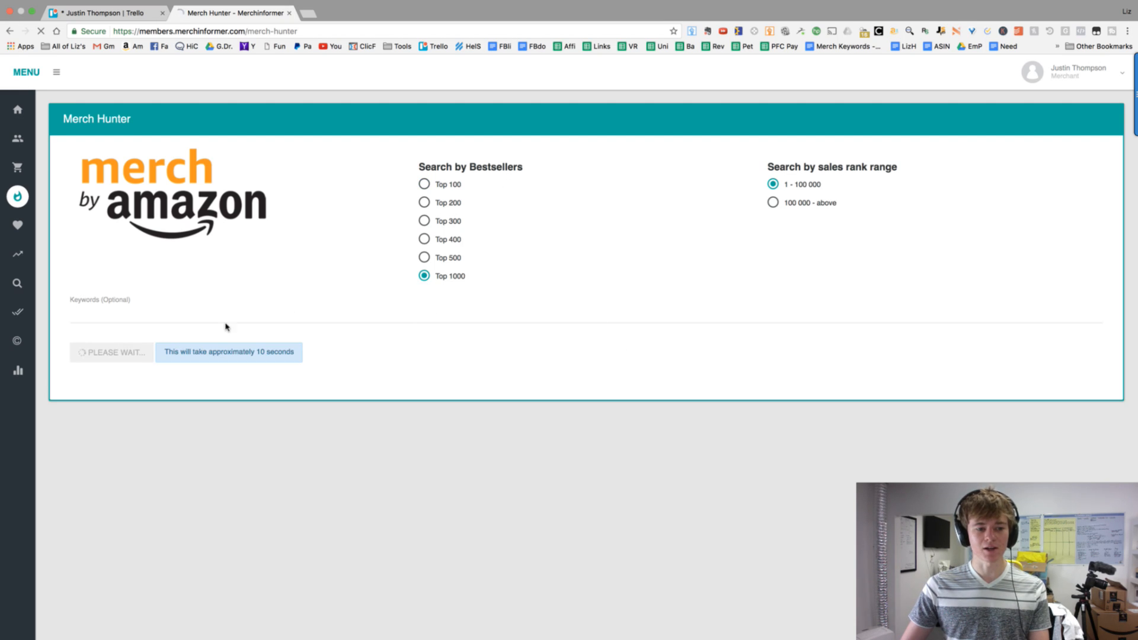
click(110, 352)
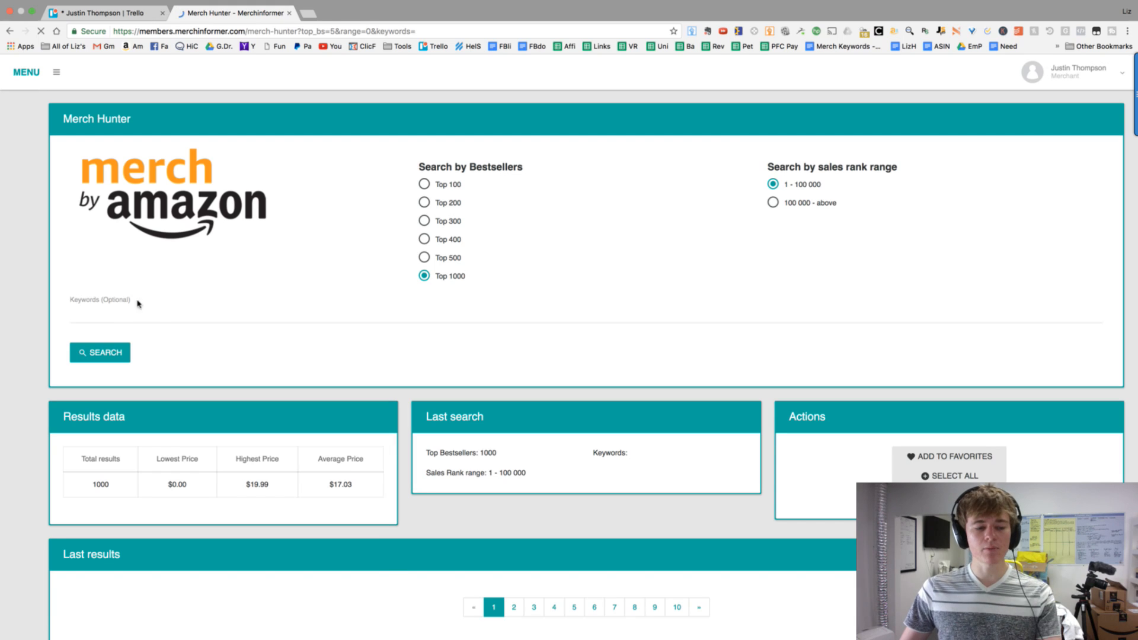
click(55, 72)
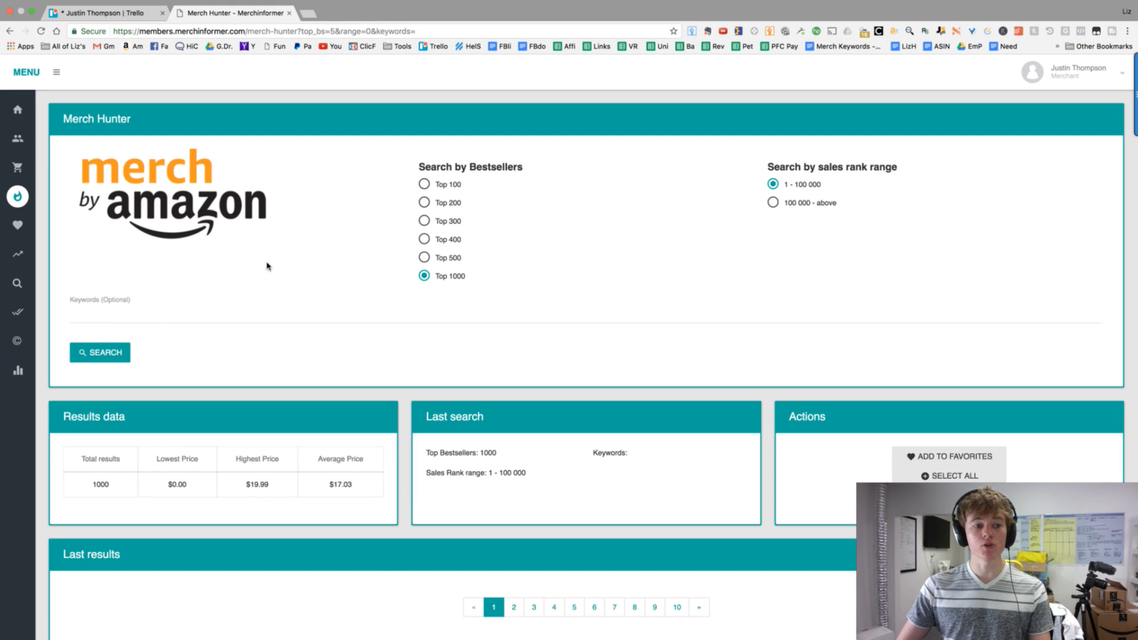
mouse_move(571, 312)
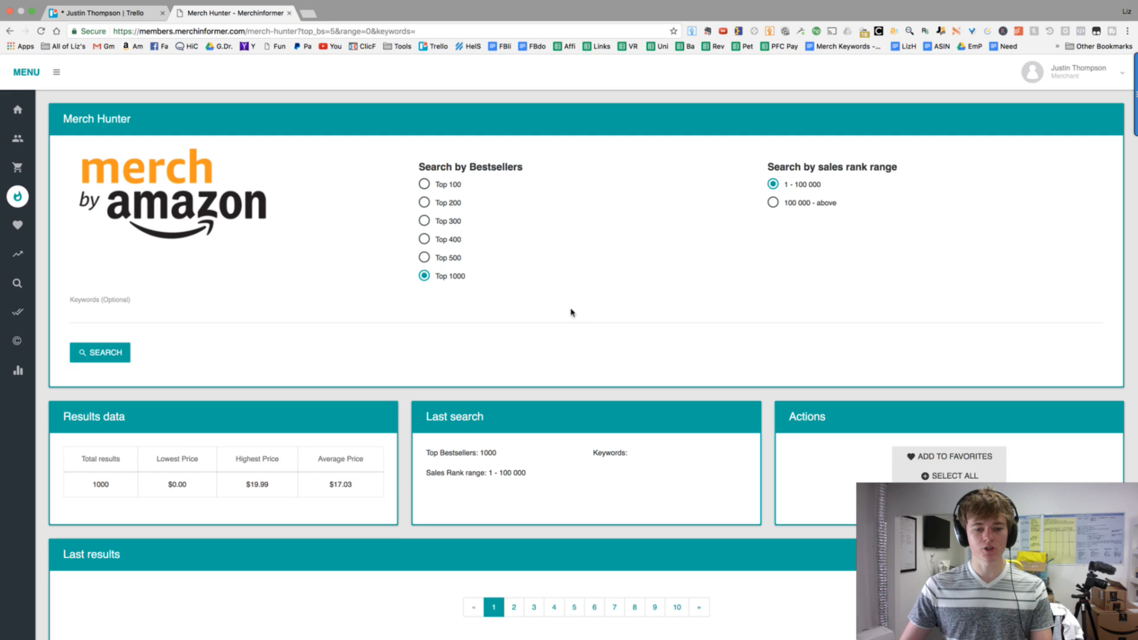
Step: Scroll down to the results table of Father's Day shirts with BSR and estimated sales
scroll(down, 3)
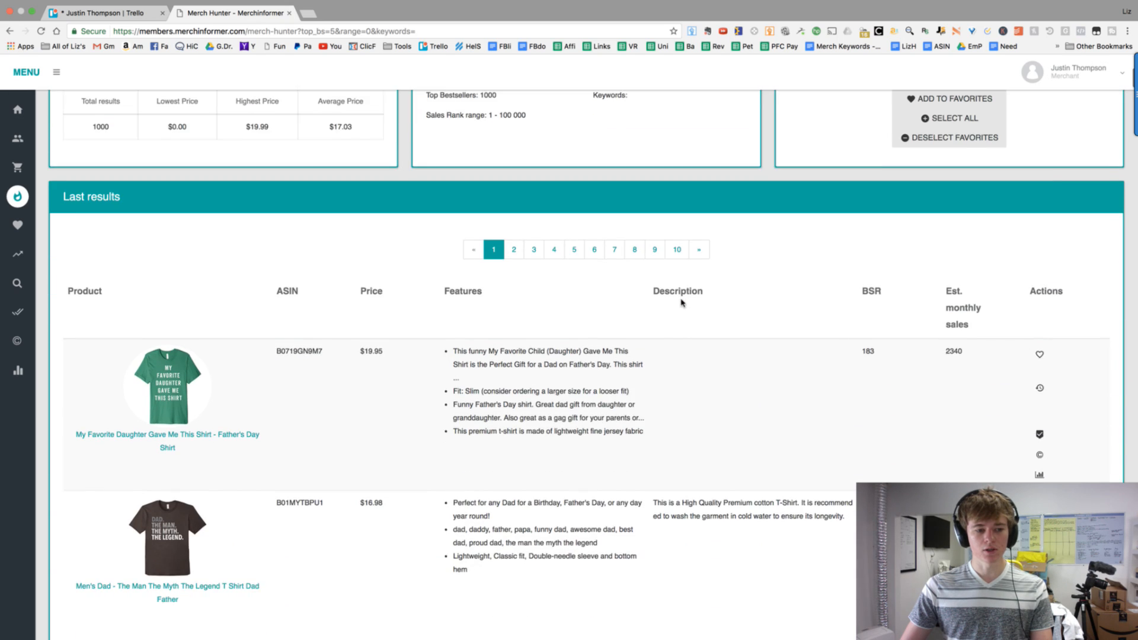
scroll(down, 3)
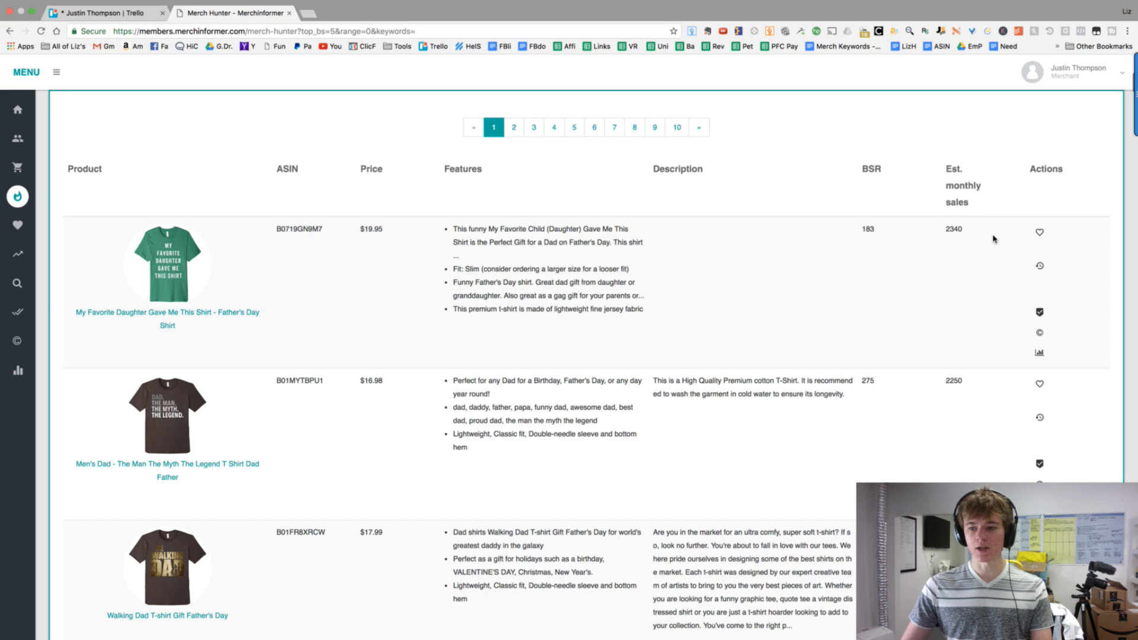
mouse_move(1039, 232)
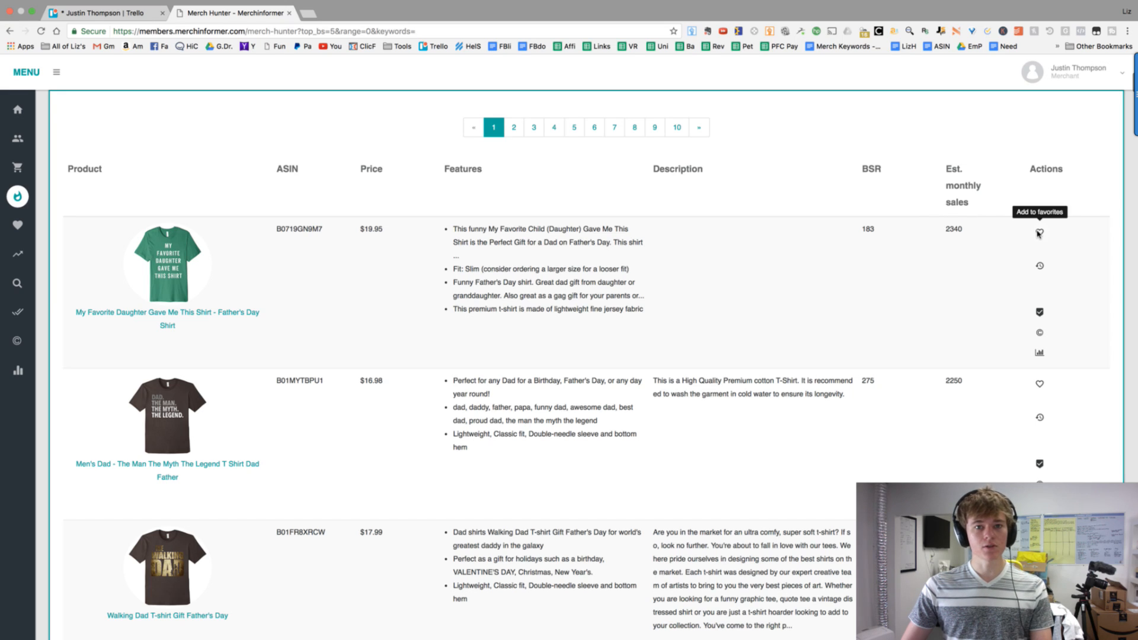
mouse_move(1038, 266)
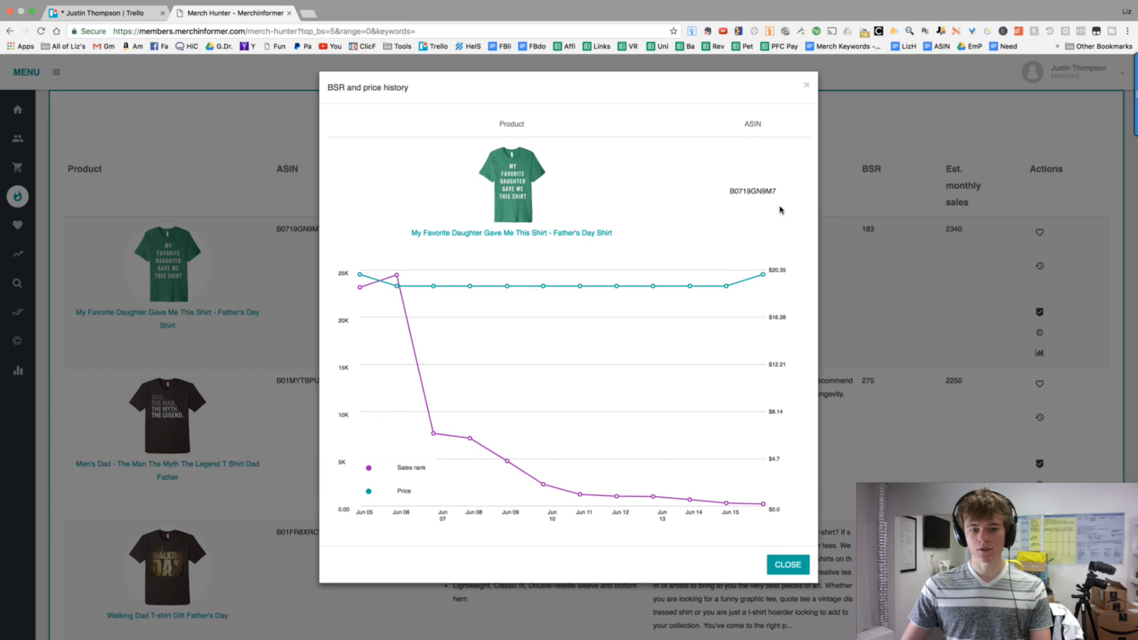
mouse_move(424, 290)
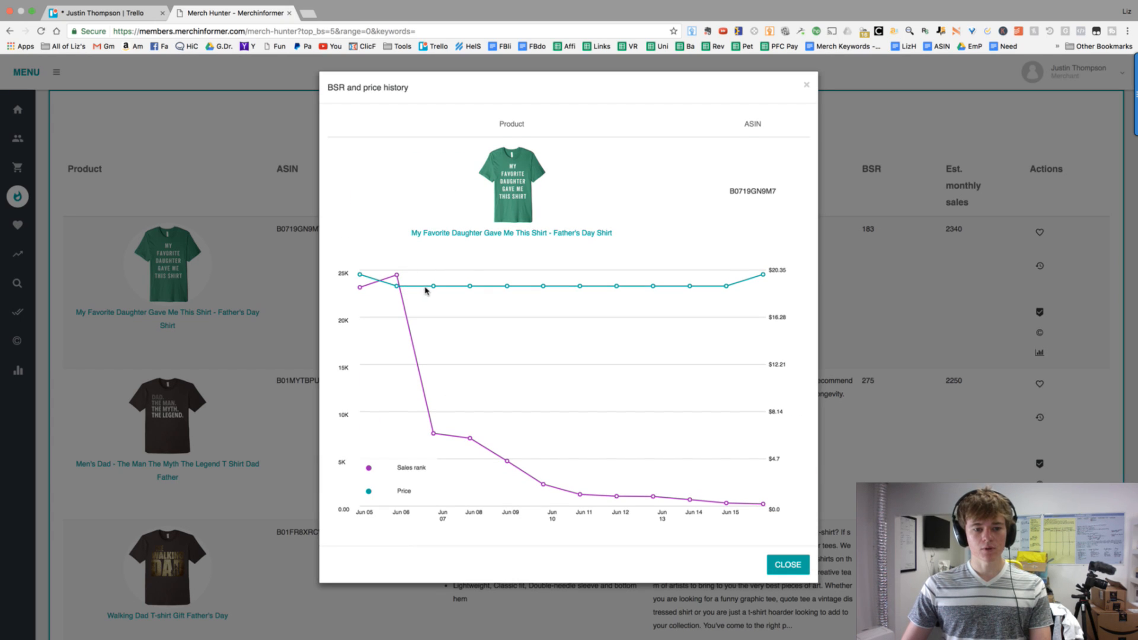
mouse_move(761, 274)
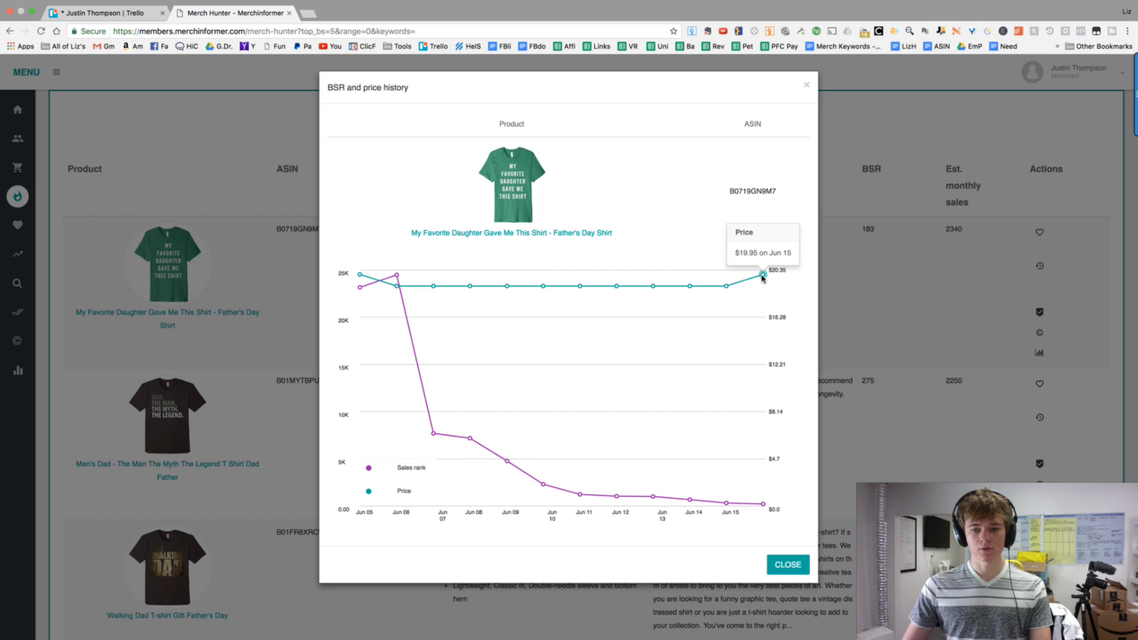
mouse_move(508, 458)
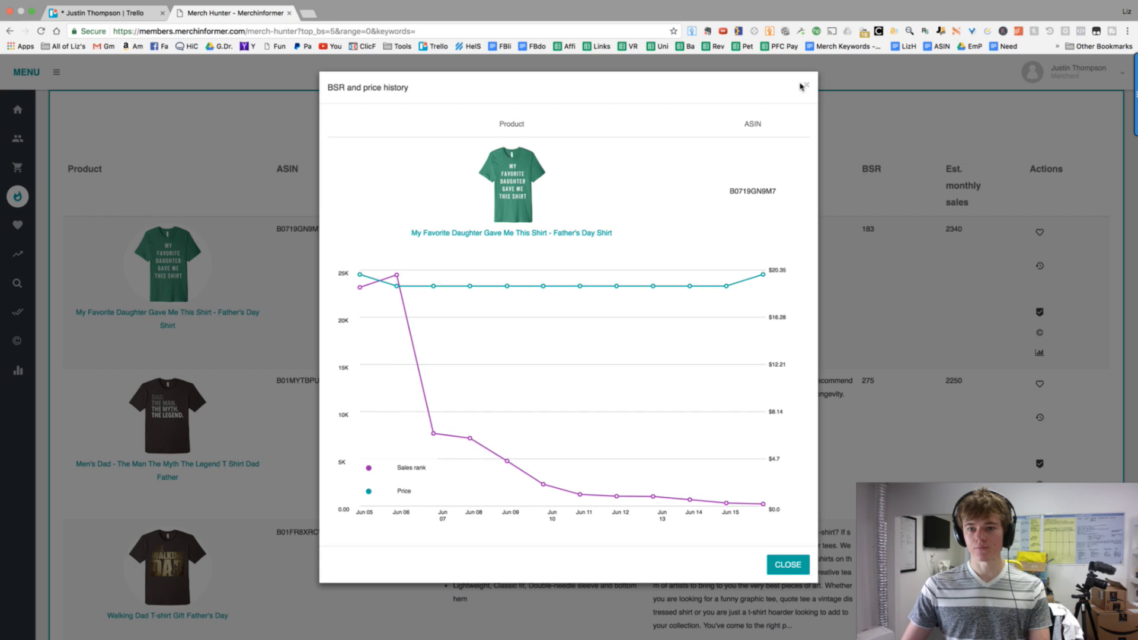
click(788, 563)
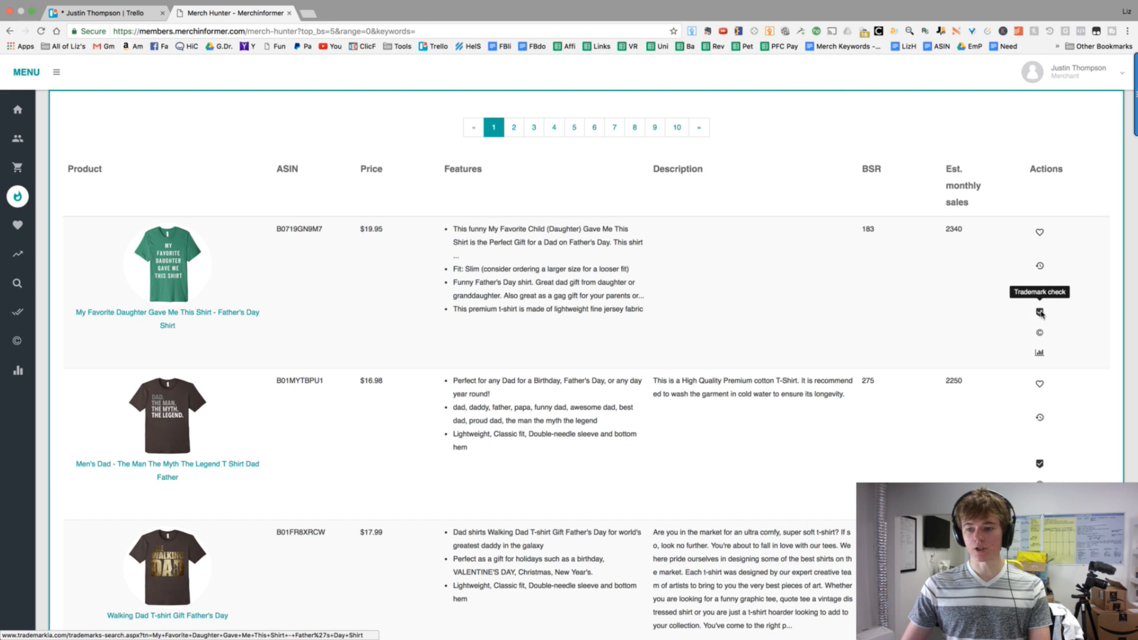
Step: Run a Trademarkia check on the My Favorite Daughter shirt title, then close that tab
click(1038, 313)
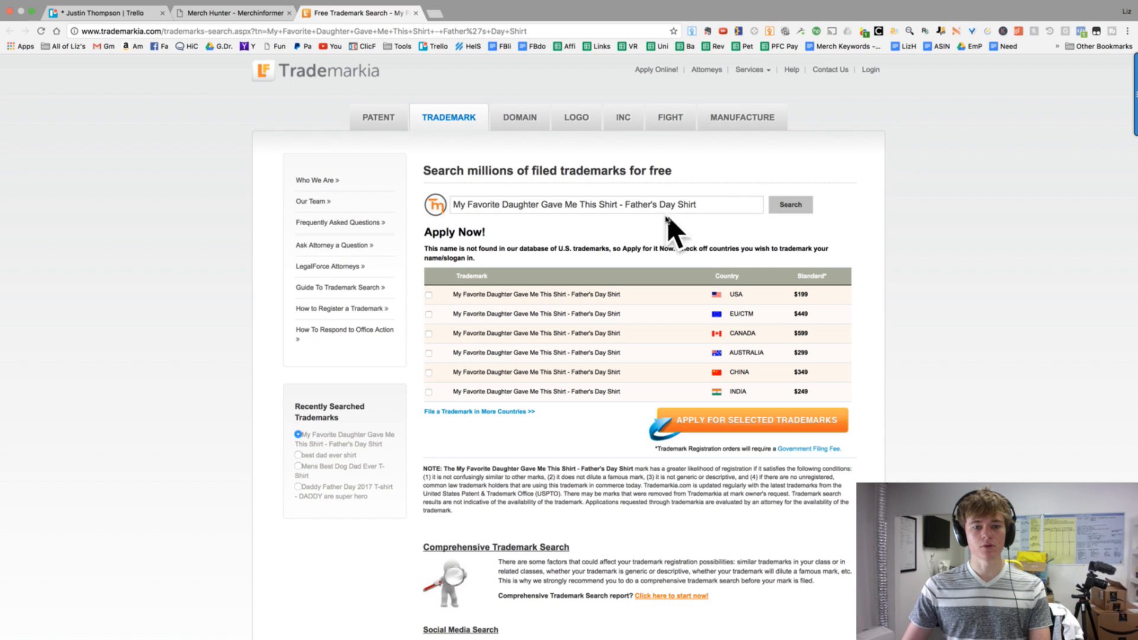
mouse_move(479, 255)
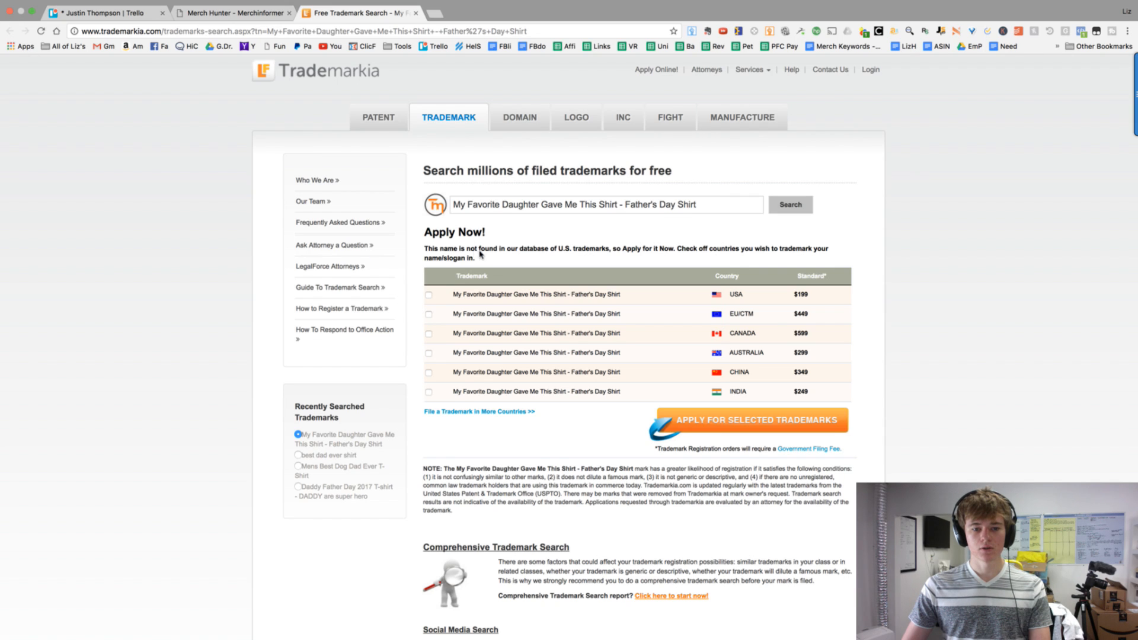
click(232, 12)
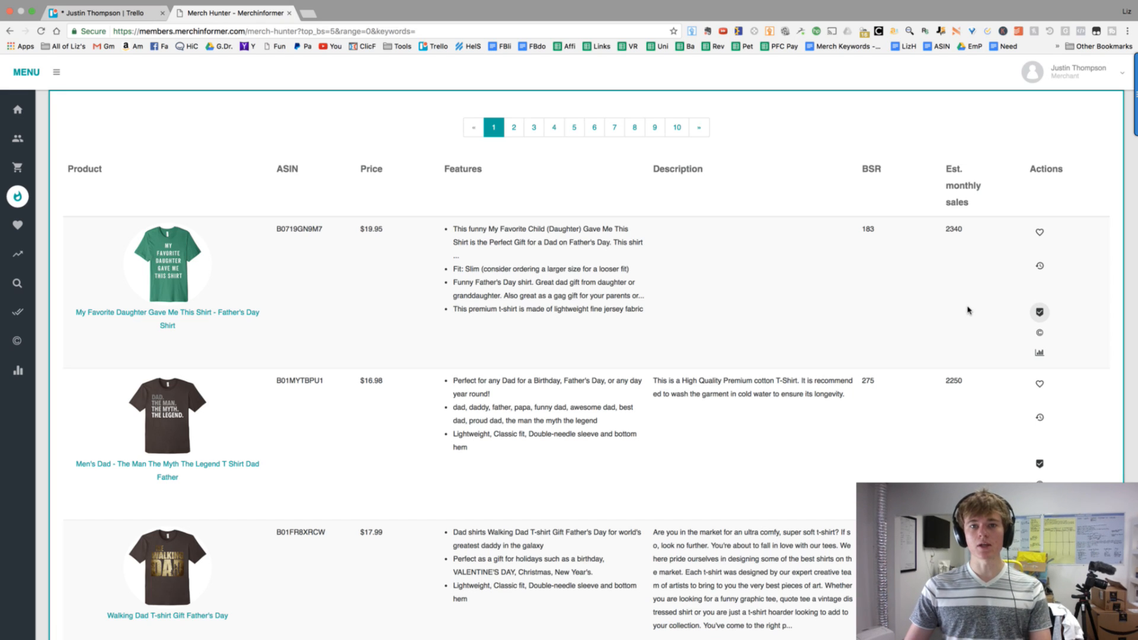
mouse_move(1015, 451)
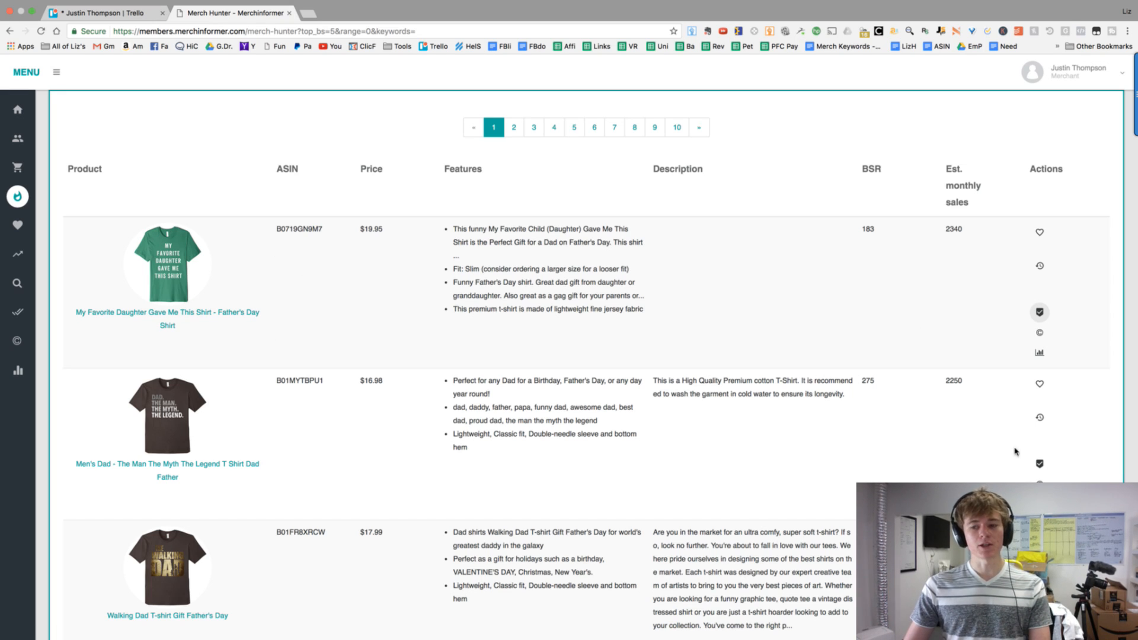
mouse_move(1038, 333)
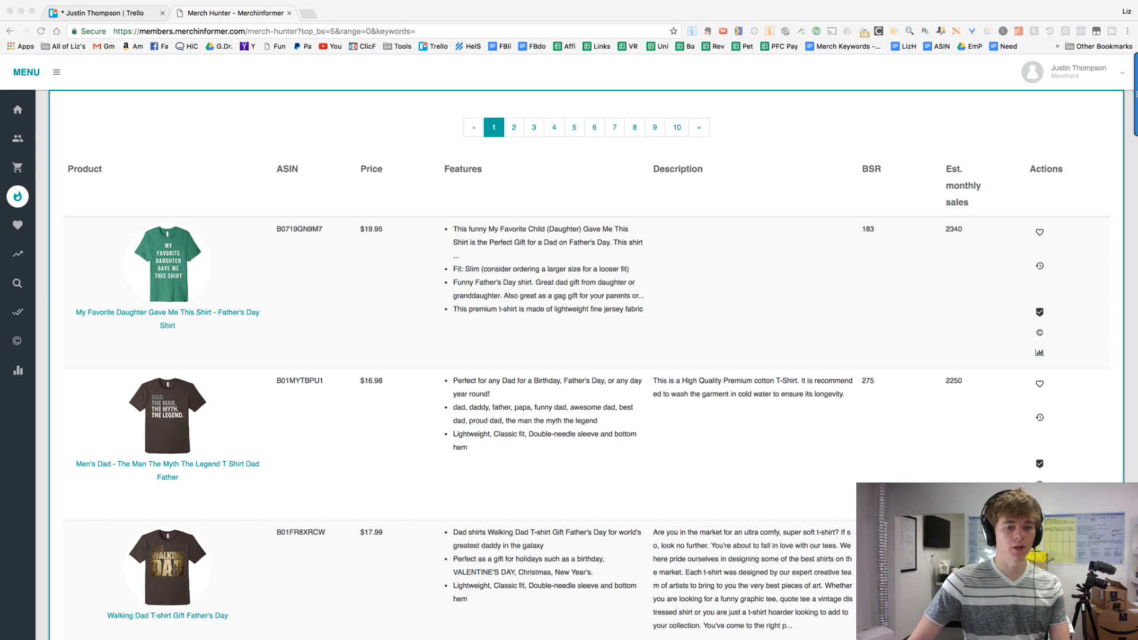
mouse_move(442, 421)
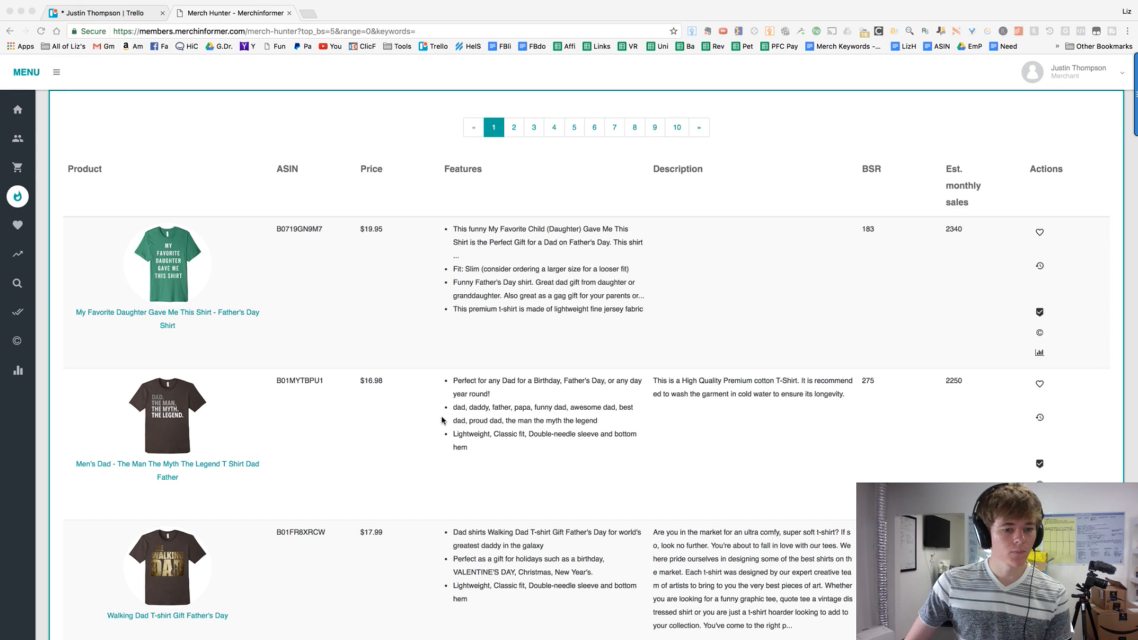
mouse_move(1034, 353)
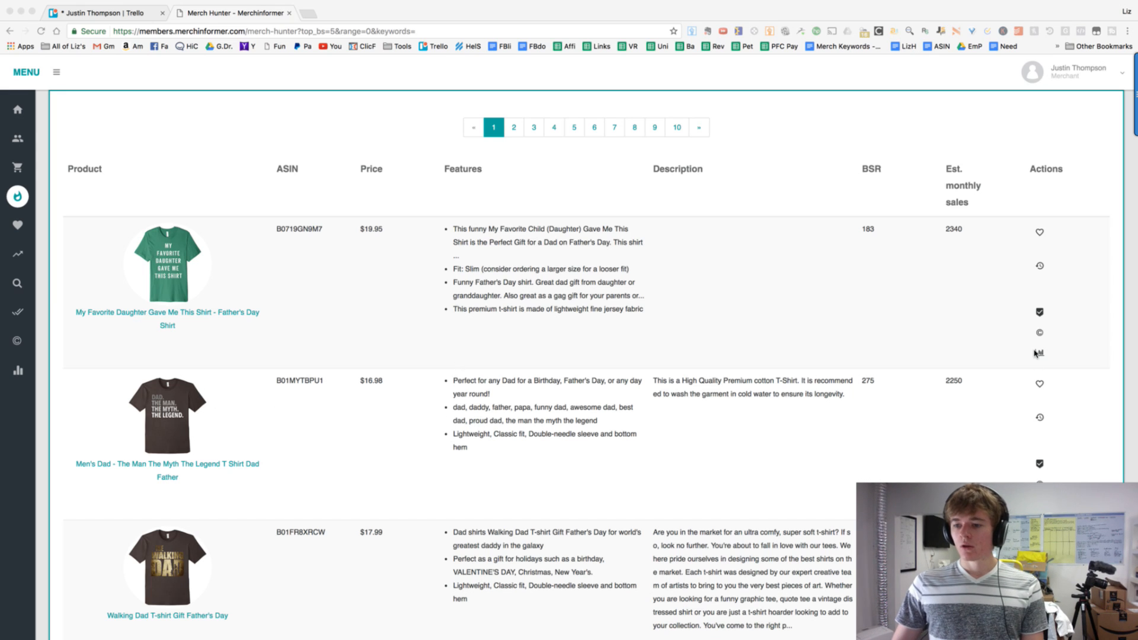
mouse_move(1038, 353)
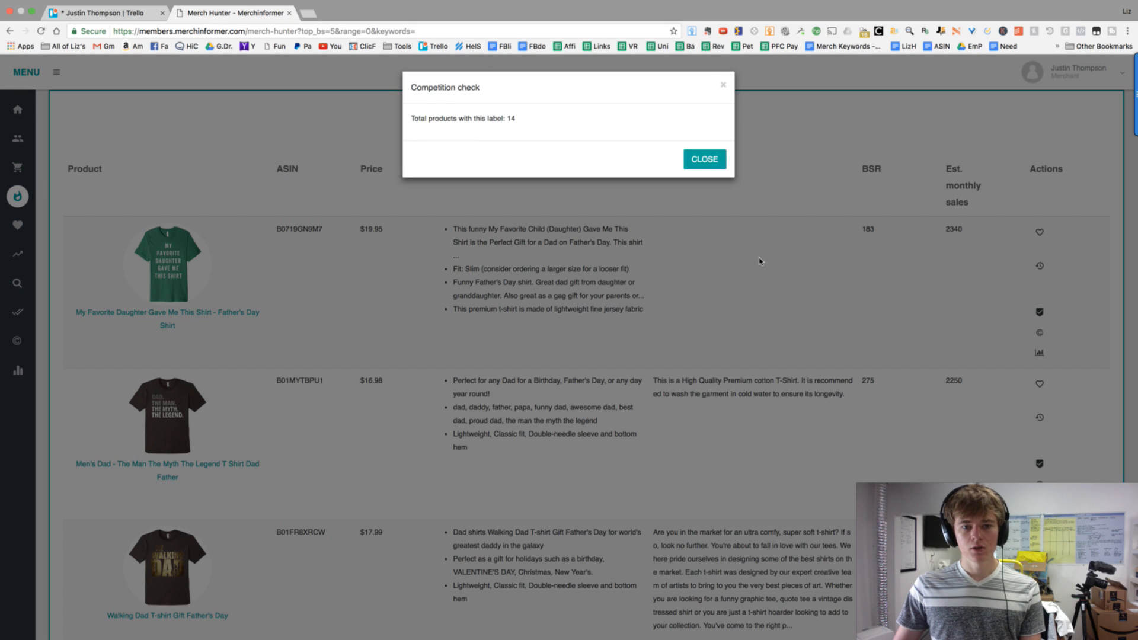
click(701, 159)
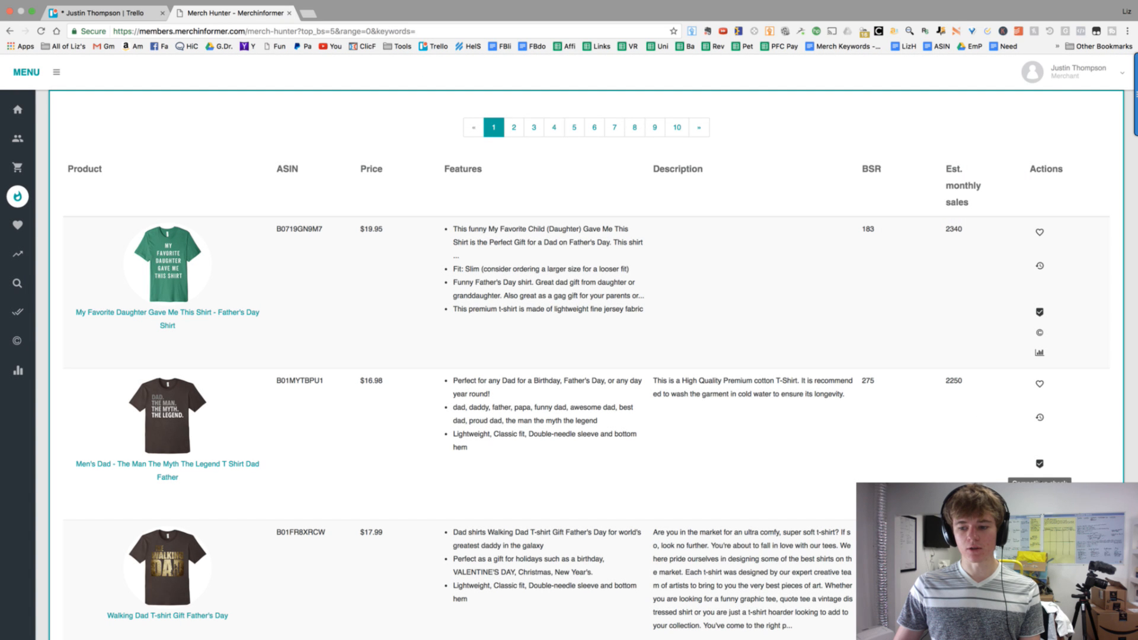
click(1038, 332)
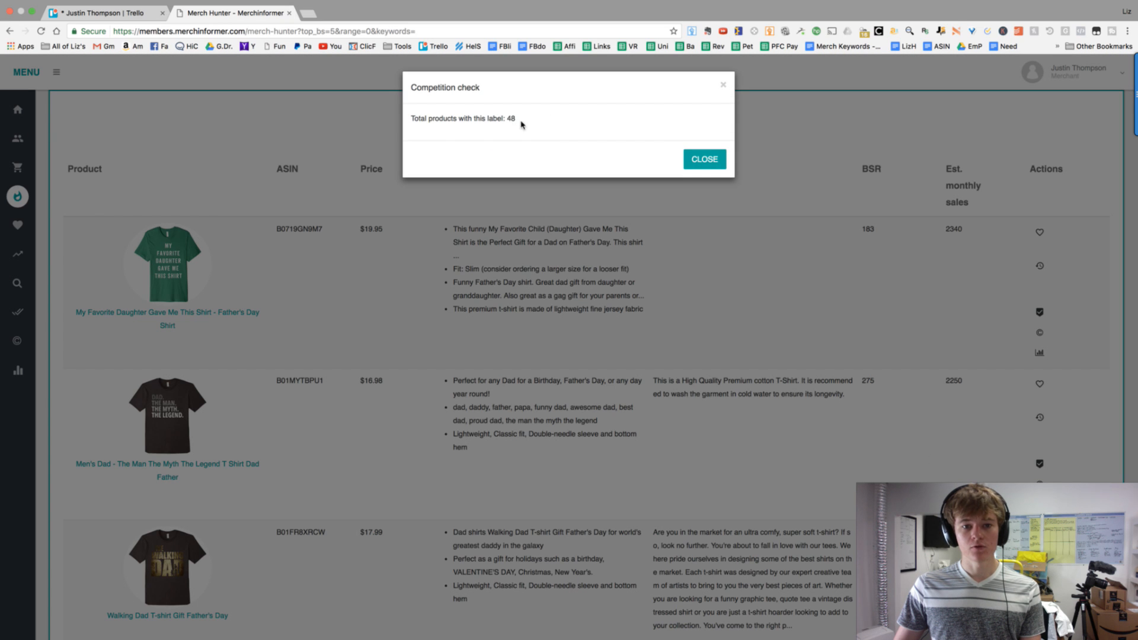
click(702, 159)
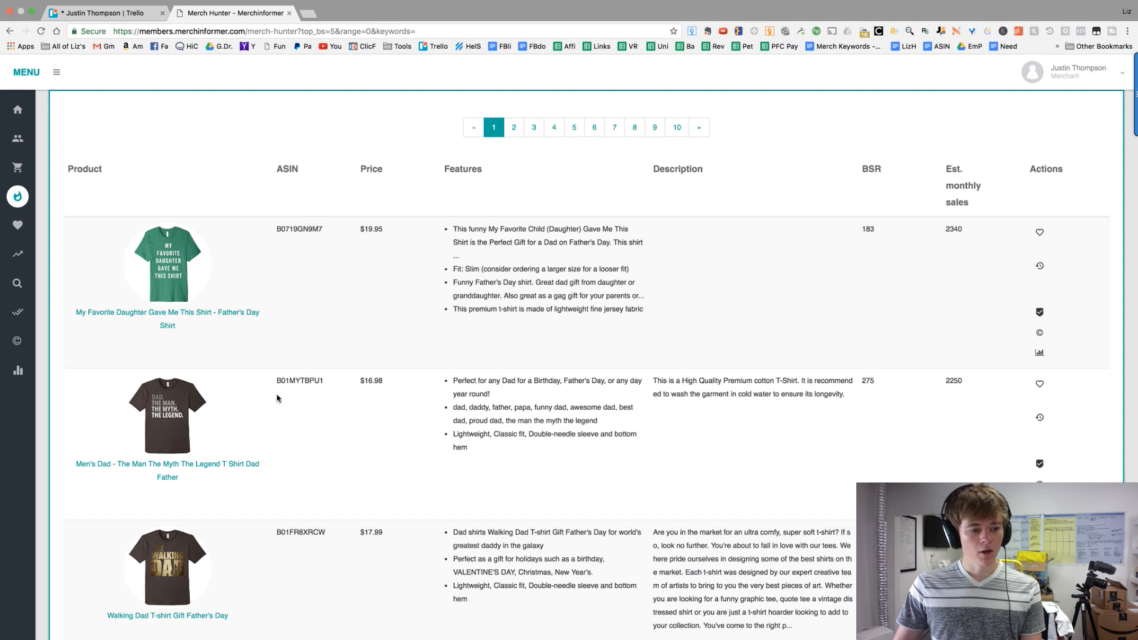
scroll(down, 3)
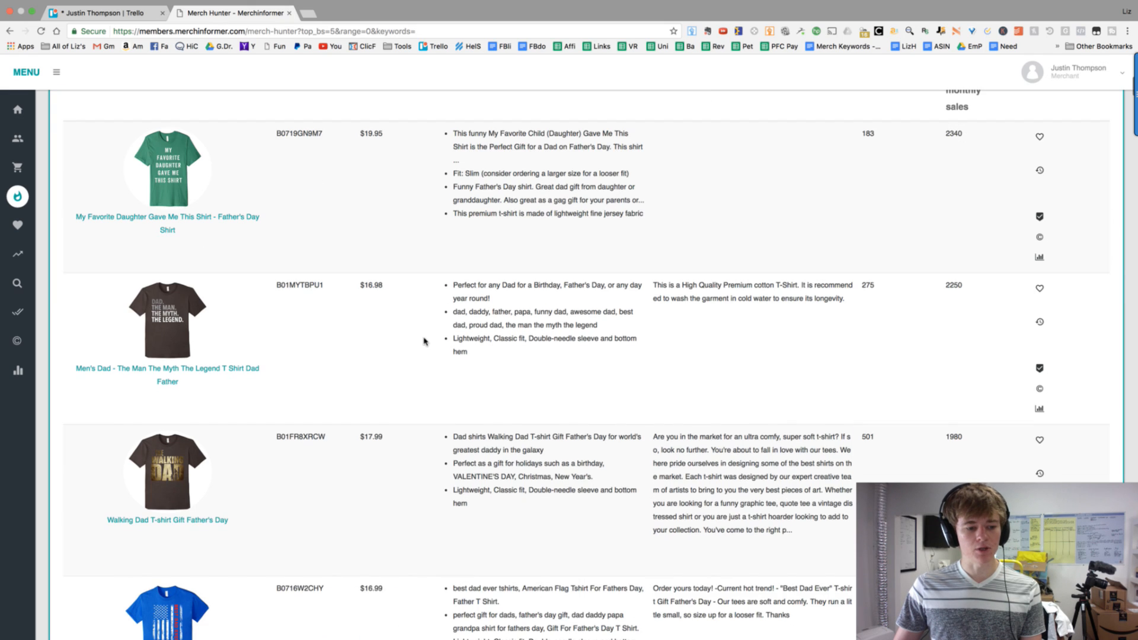
scroll(down, 3)
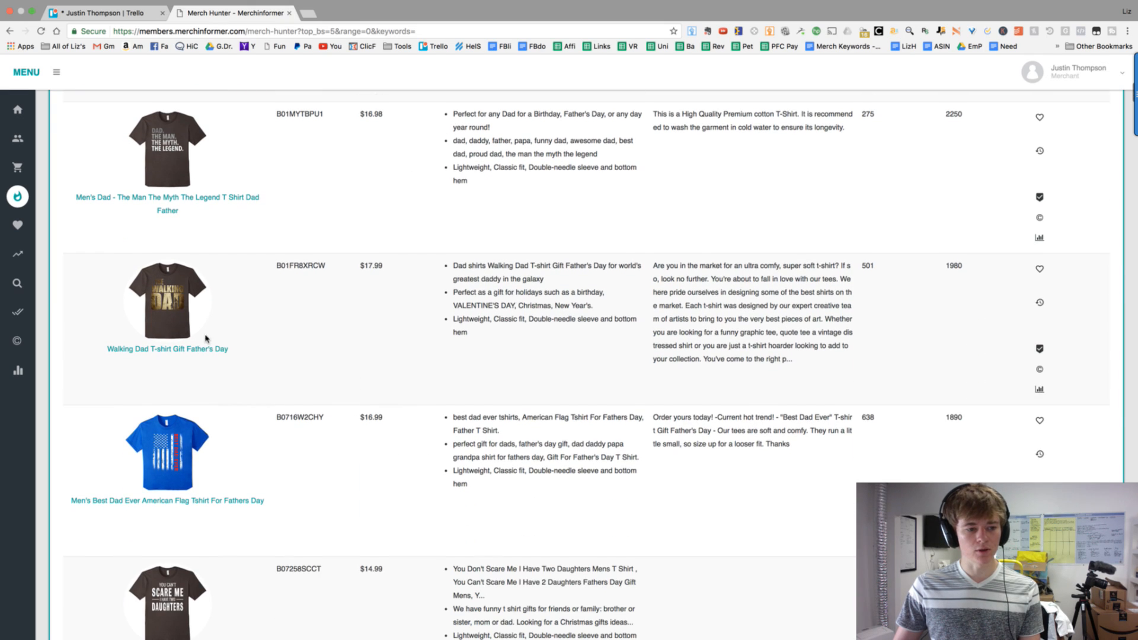
scroll(down, 3)
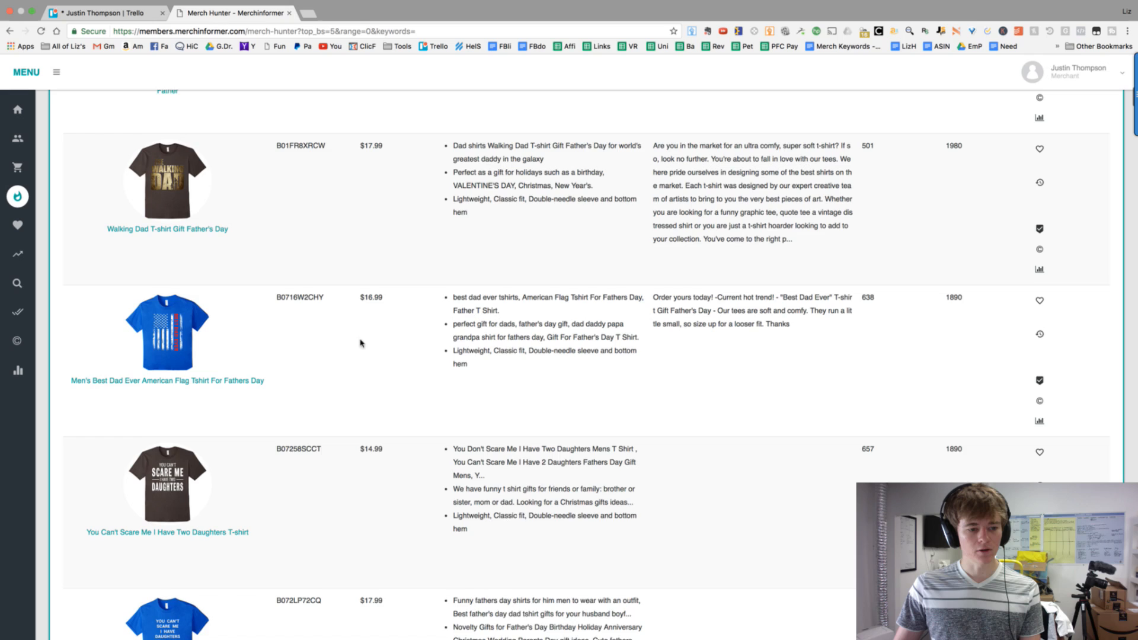
scroll(down, 3)
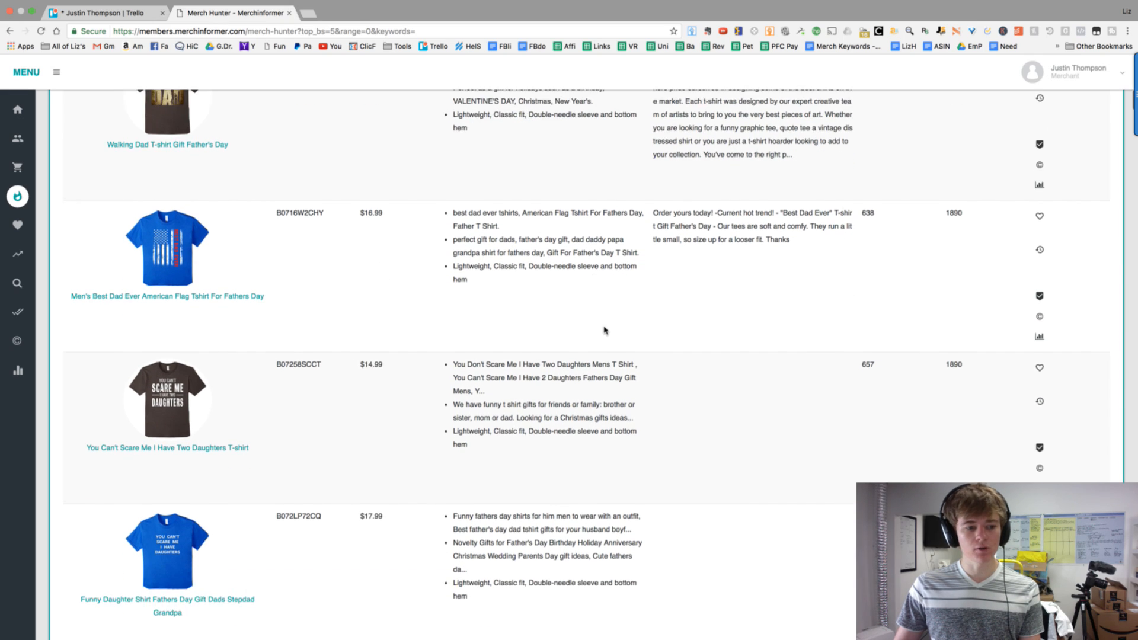
scroll(down, 3)
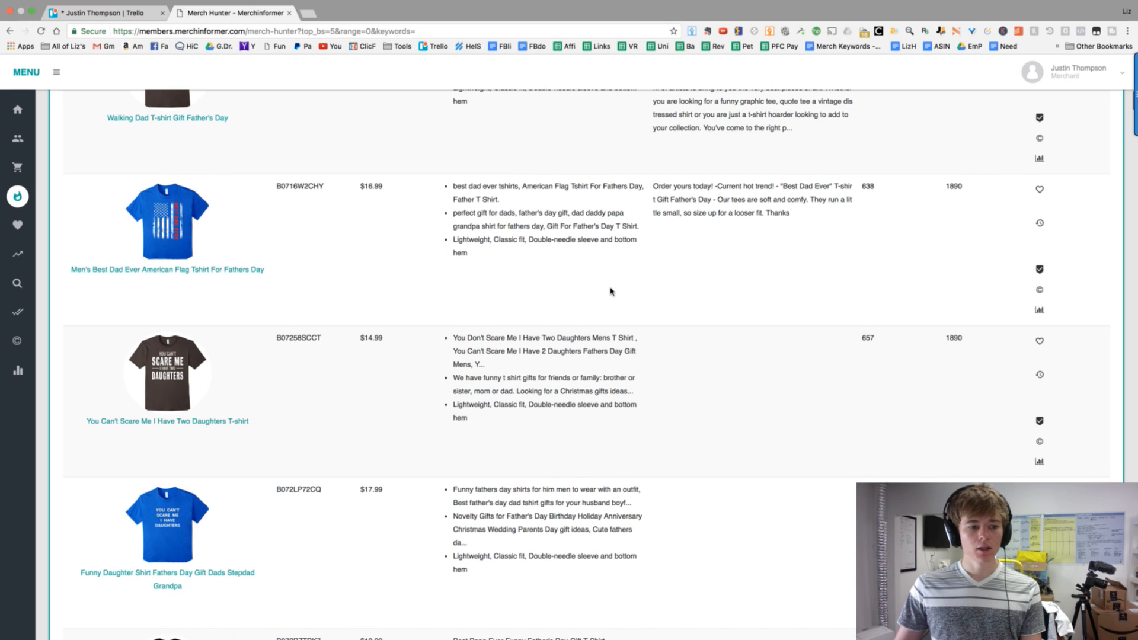
scroll(down, 3)
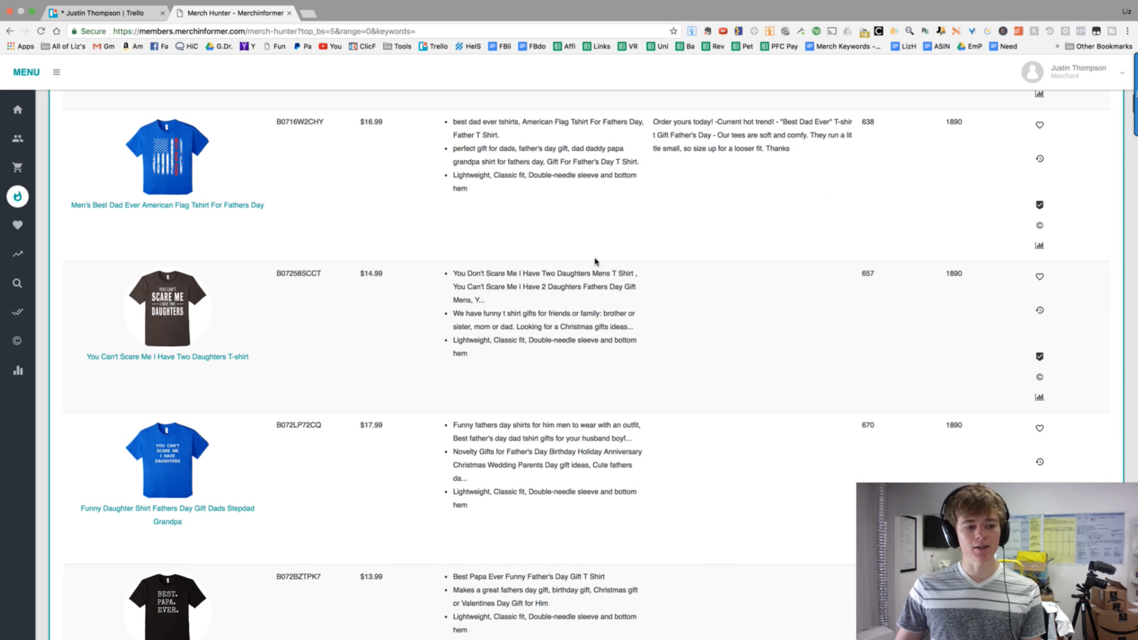
scroll(down, 3)
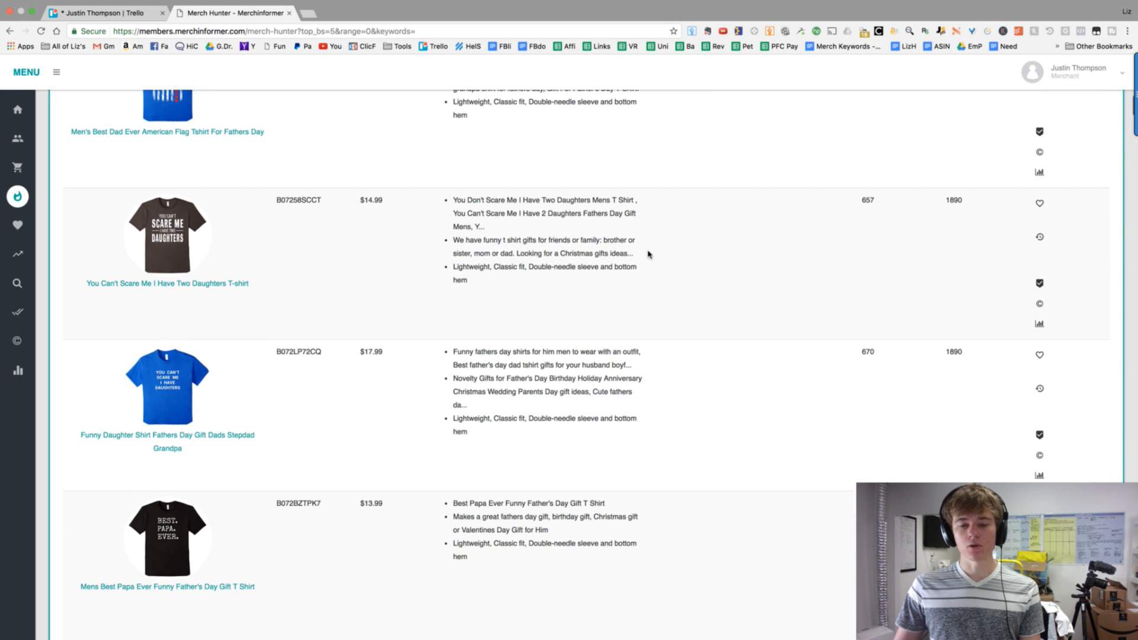
scroll(down, 3)
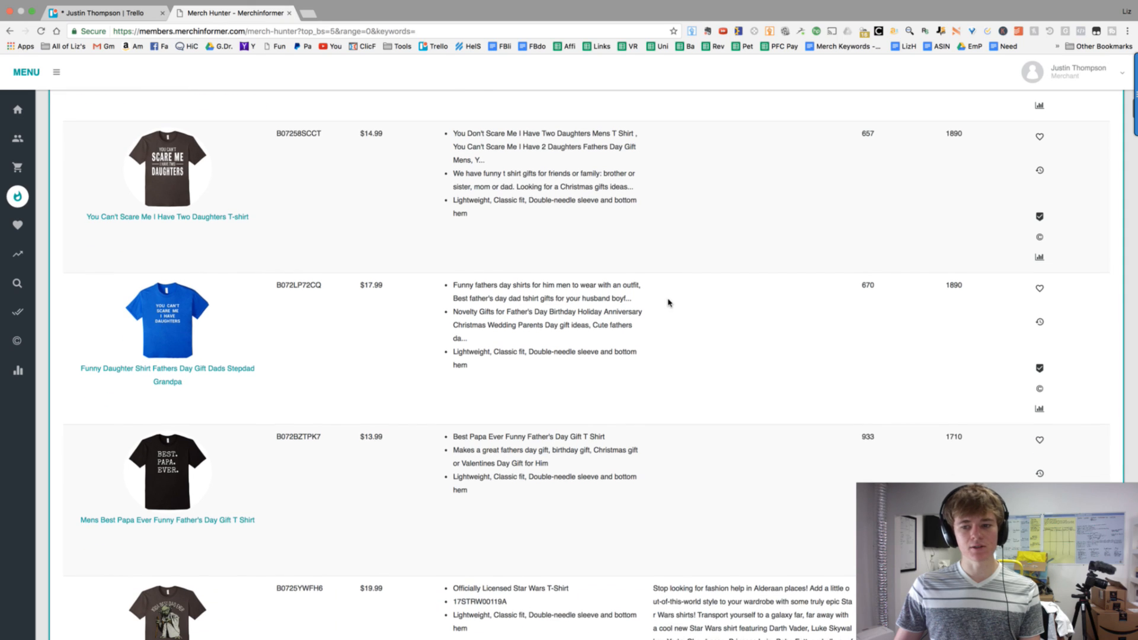
scroll(down, 3)
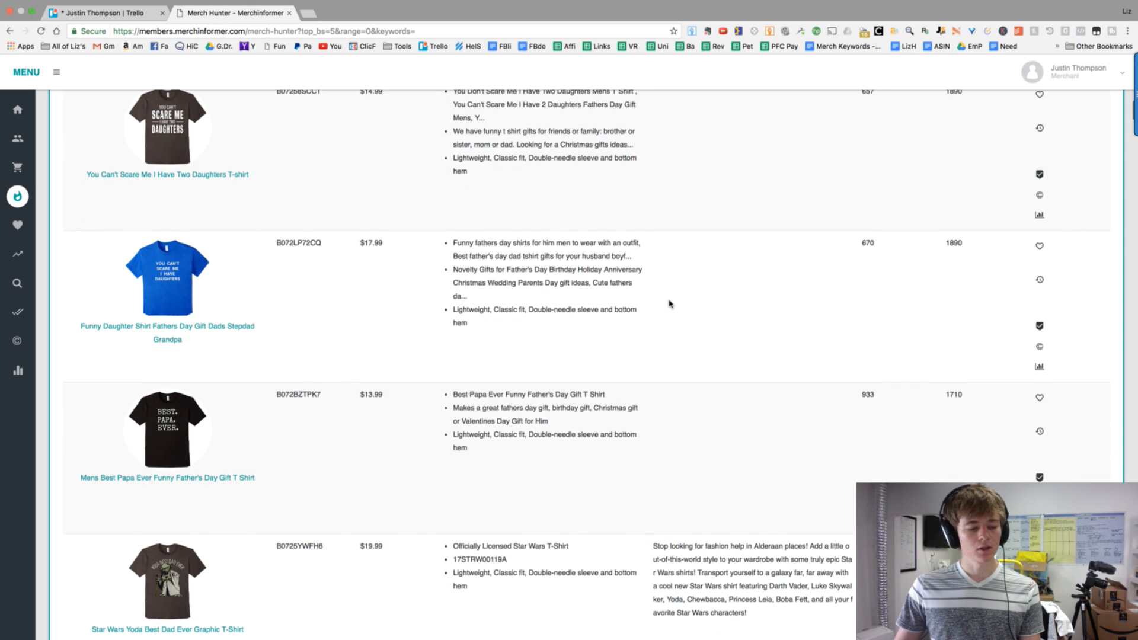
scroll(down, 3)
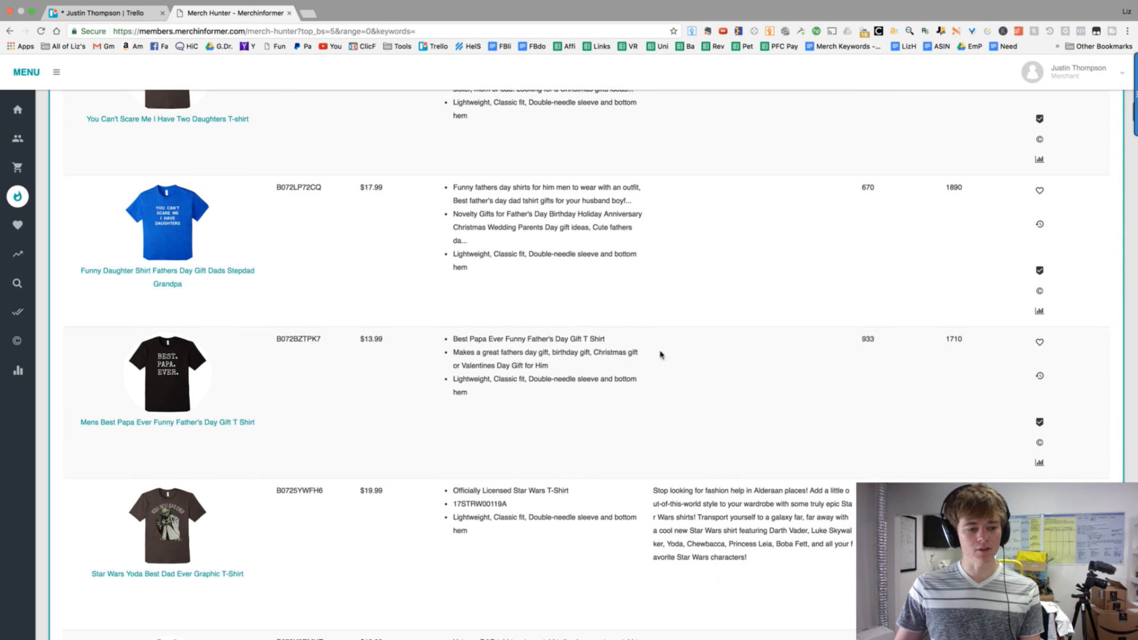
scroll(down, 3)
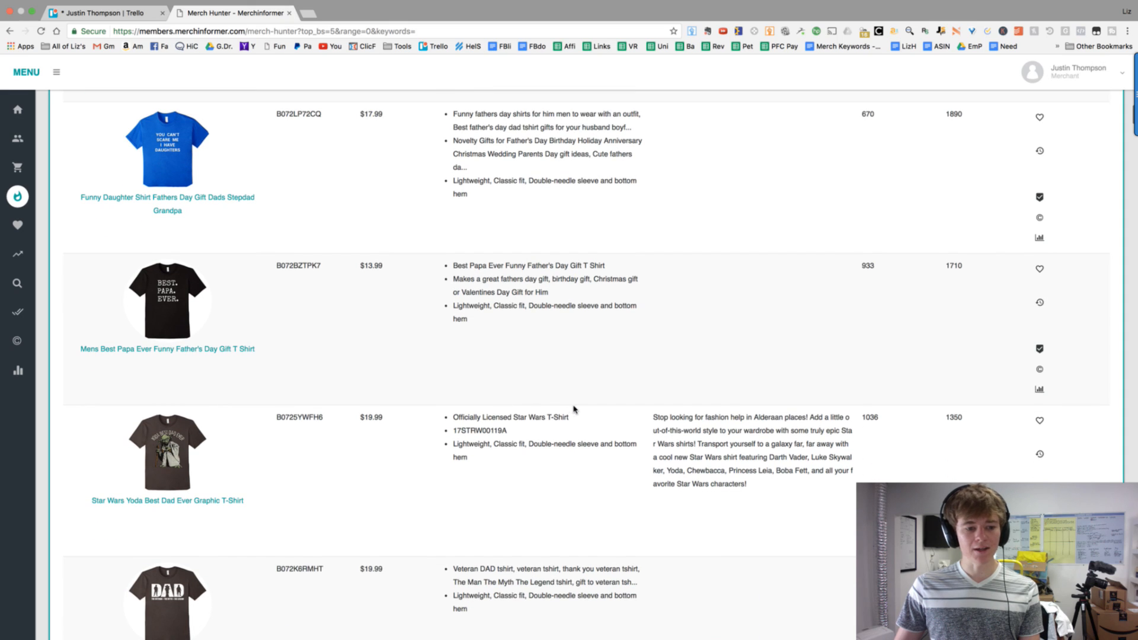
scroll(down, 3)
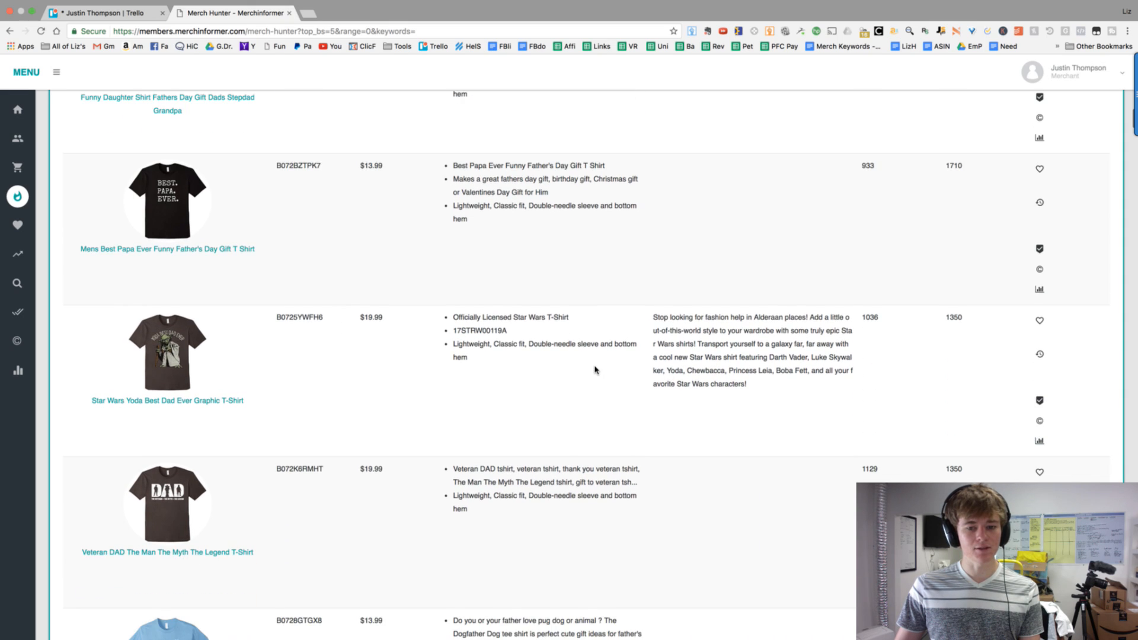
scroll(down, 3)
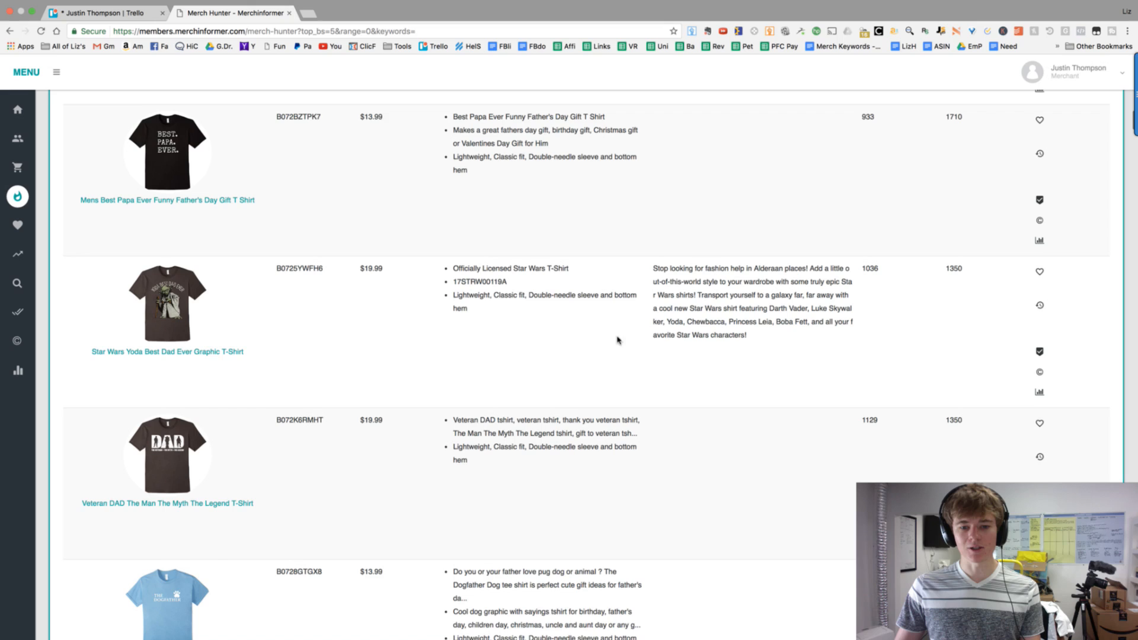
scroll(down, 3)
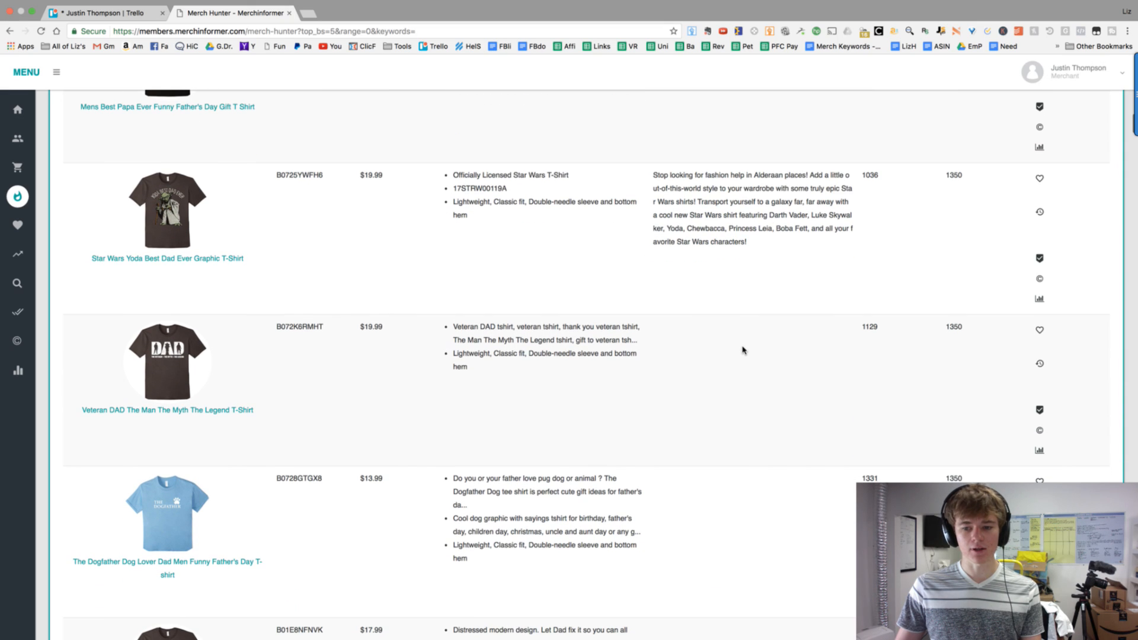
scroll(down, 3)
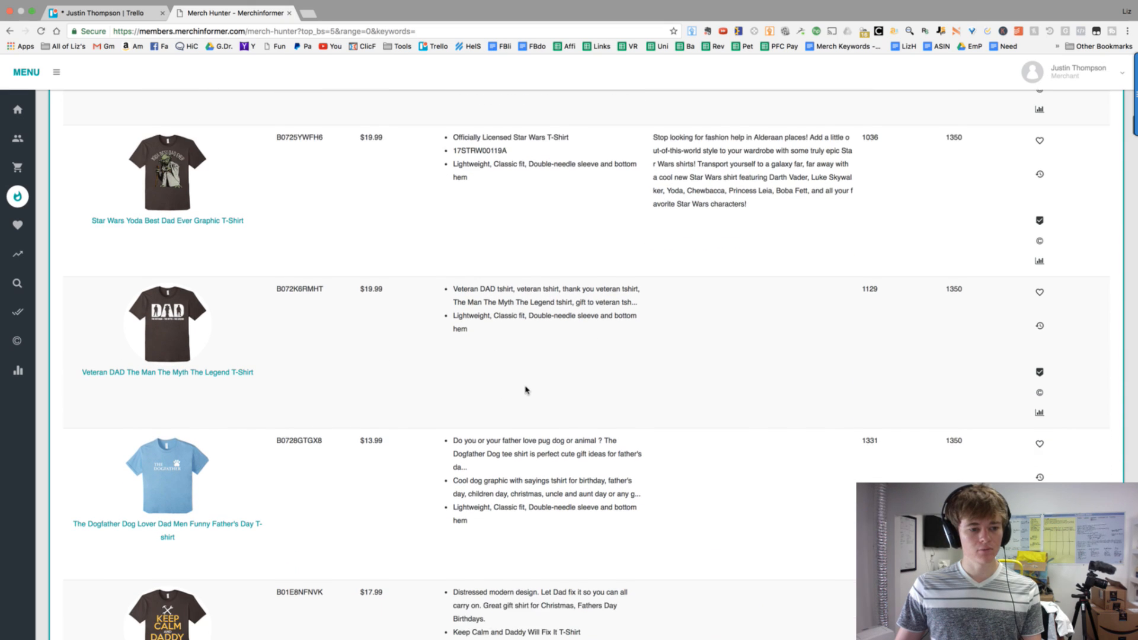
scroll(down, 3)
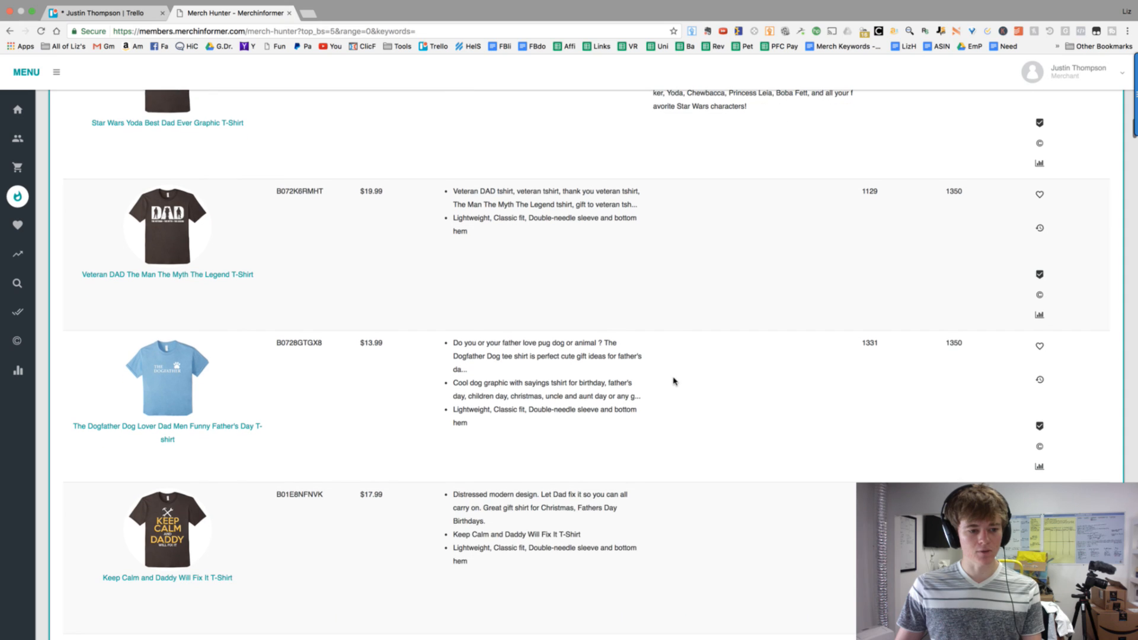
scroll(down, 3)
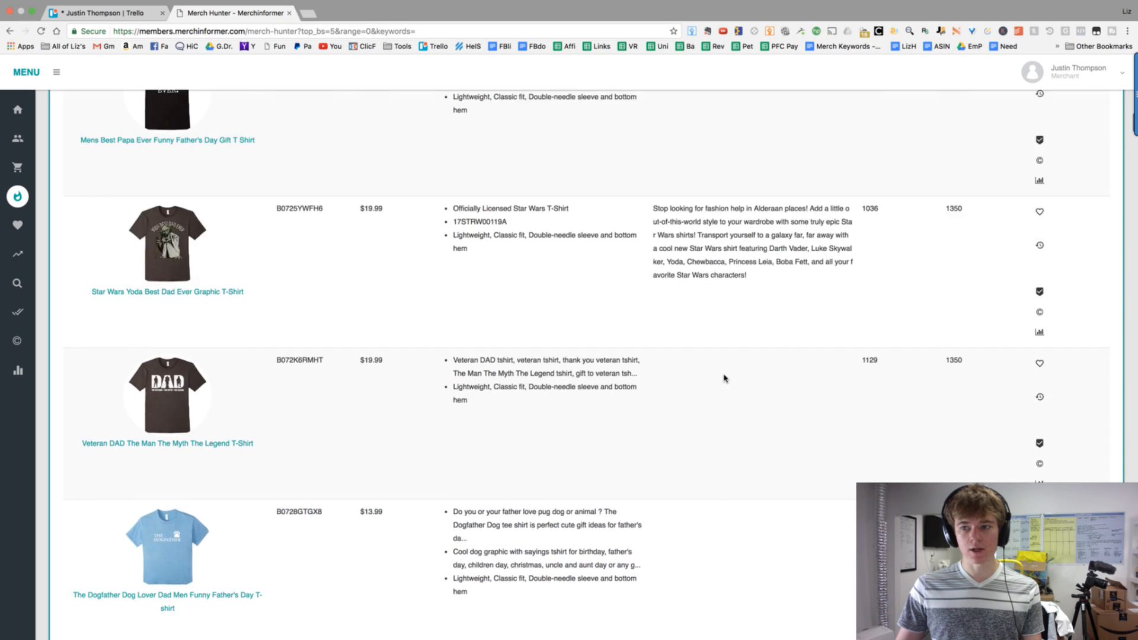
scroll(up, 3)
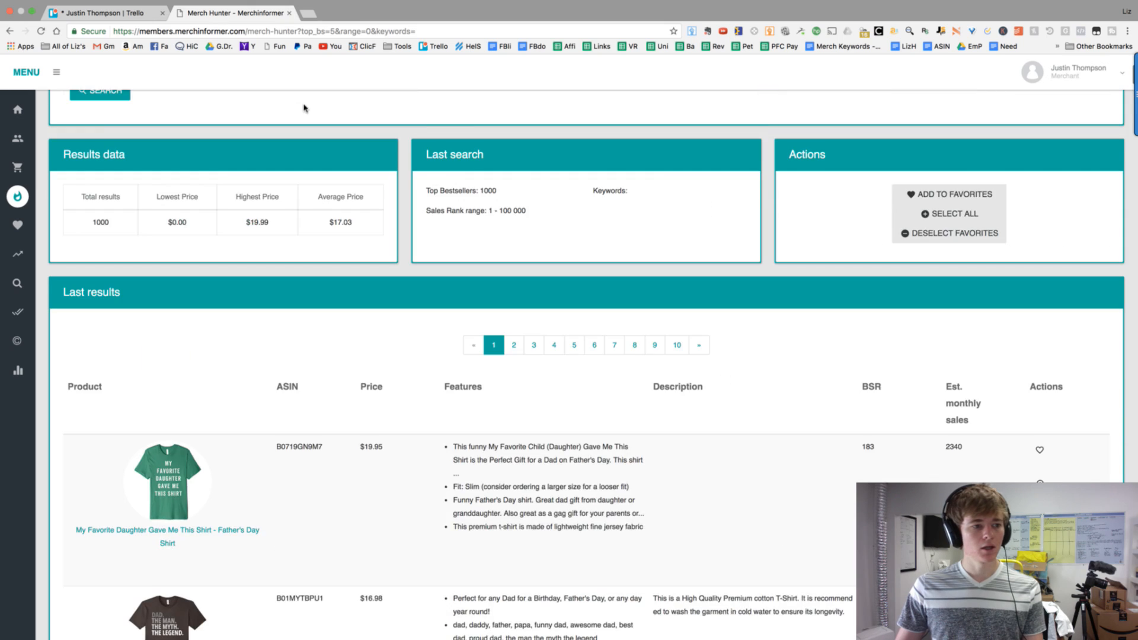
scroll(up, 3)
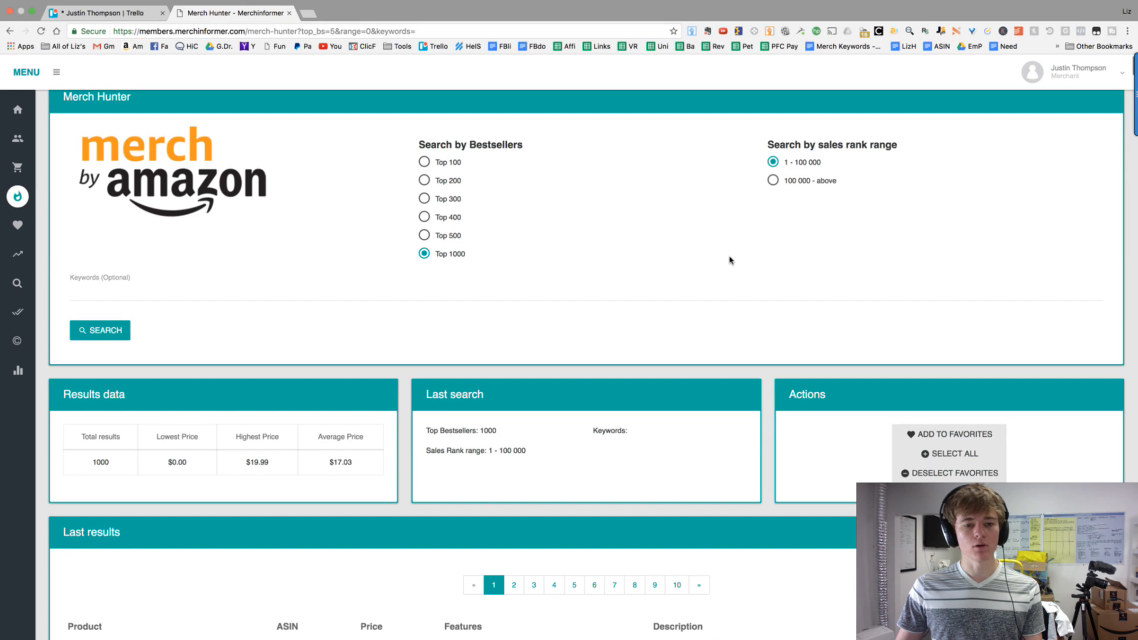
scroll(up, 3)
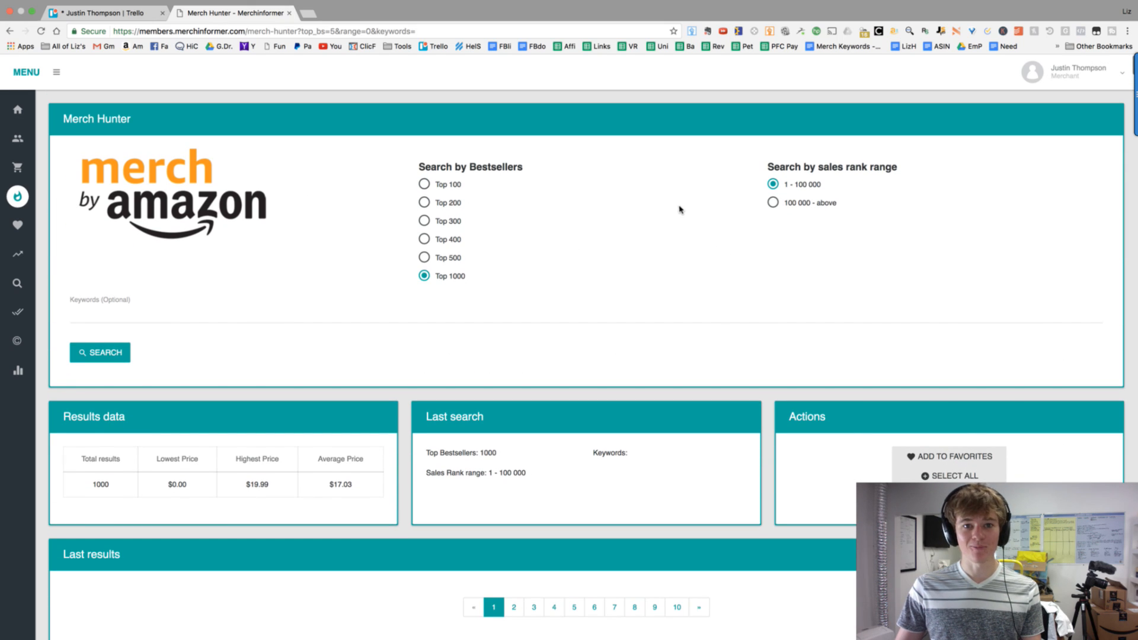
click(232, 13)
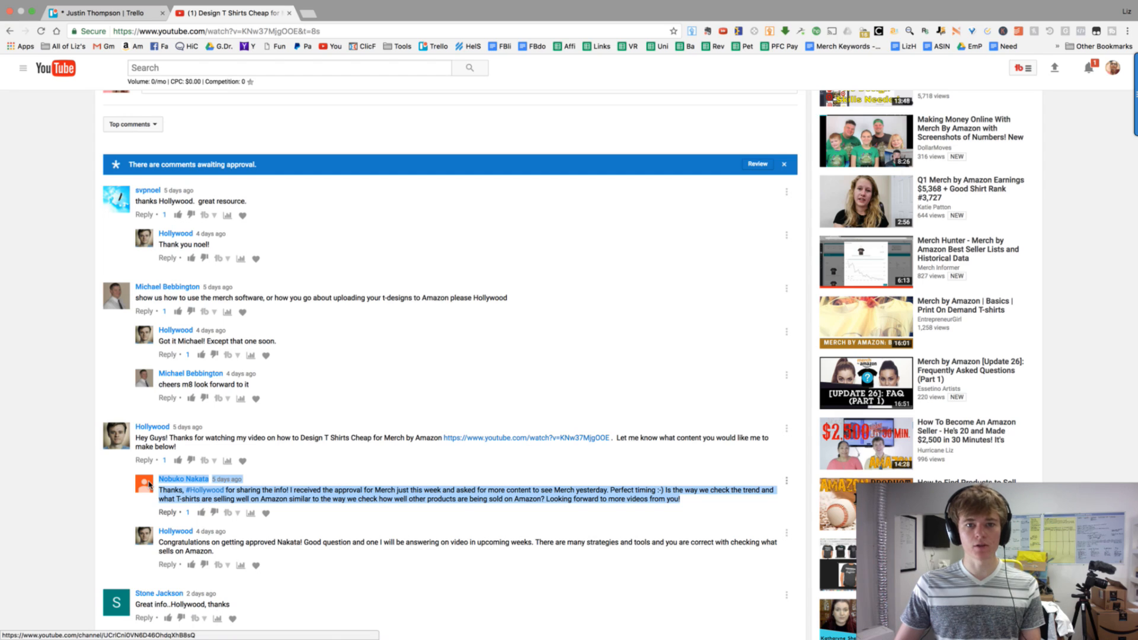
mouse_move(346, 456)
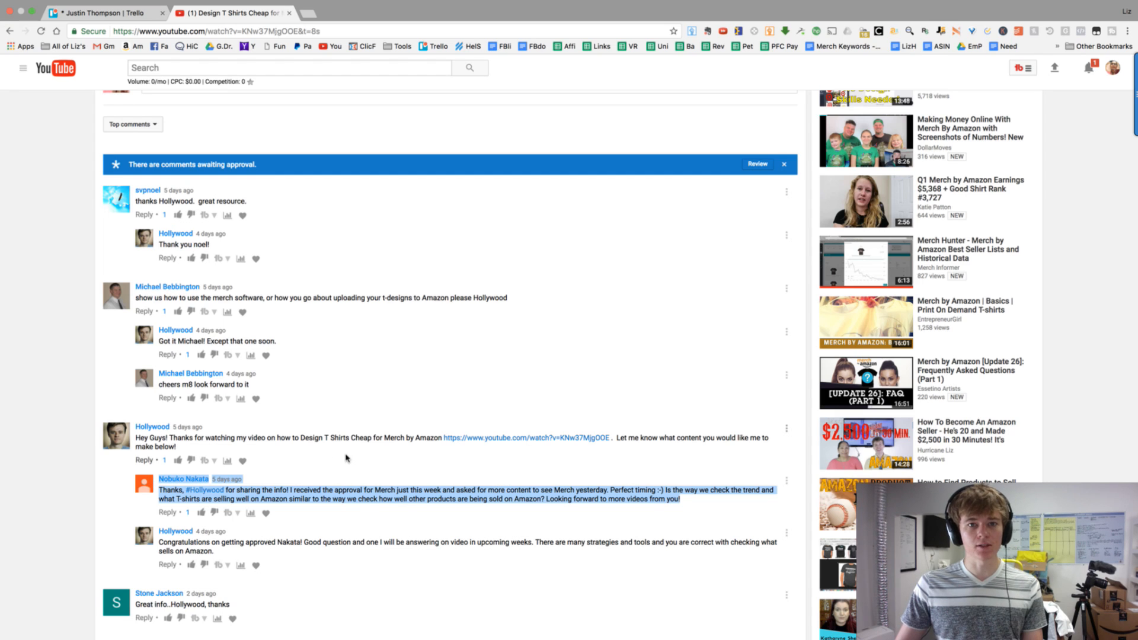
mouse_move(184, 479)
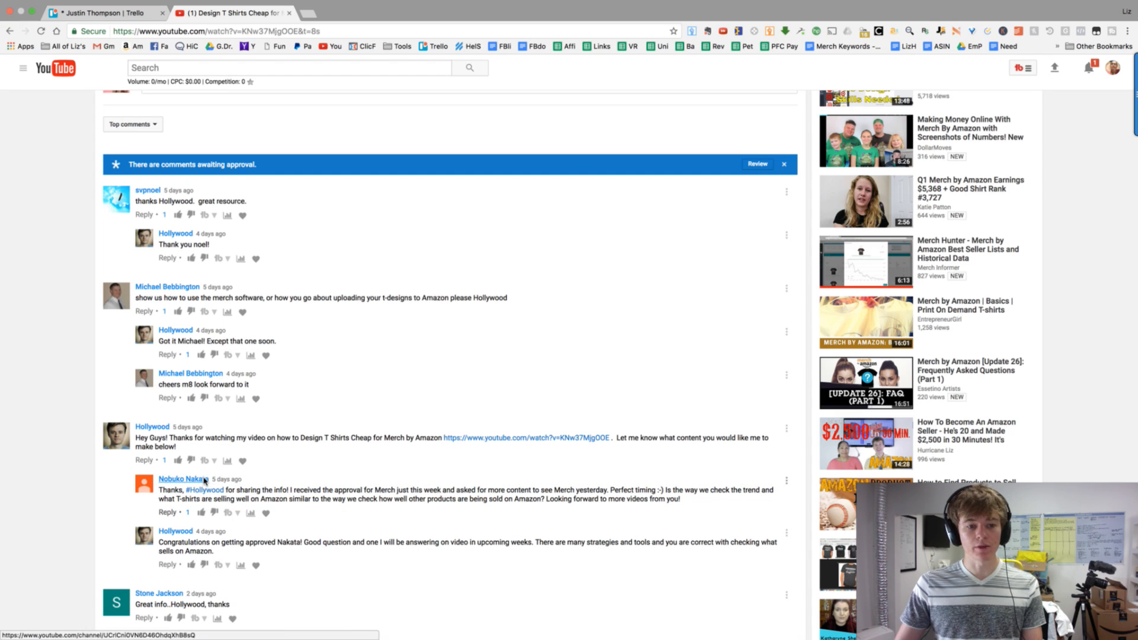
mouse_move(586, 369)
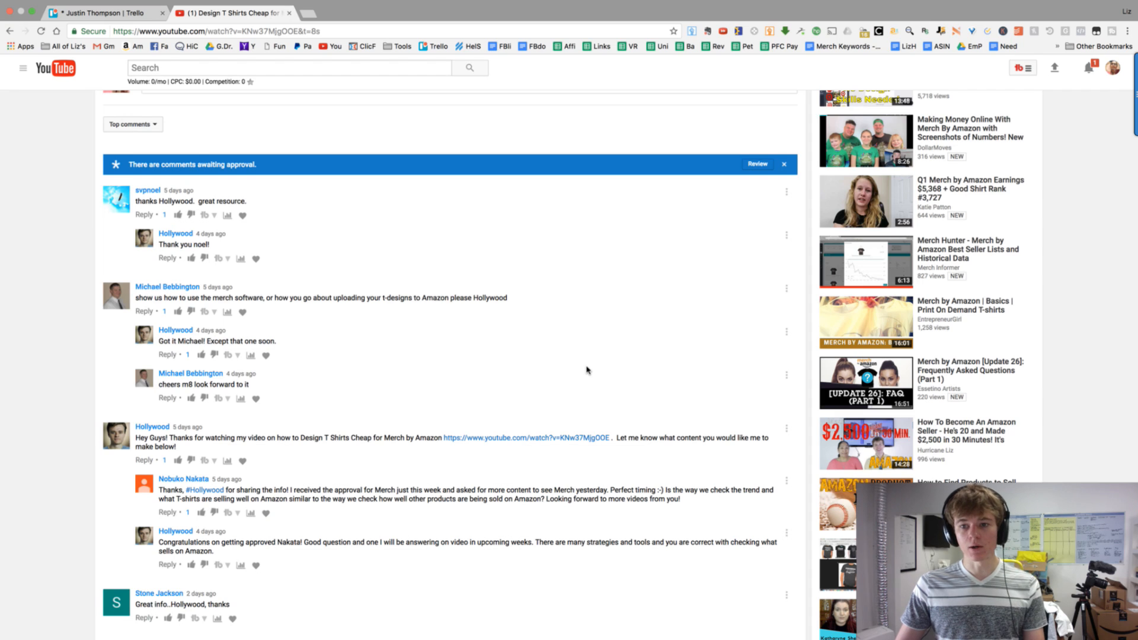
mouse_move(577, 373)
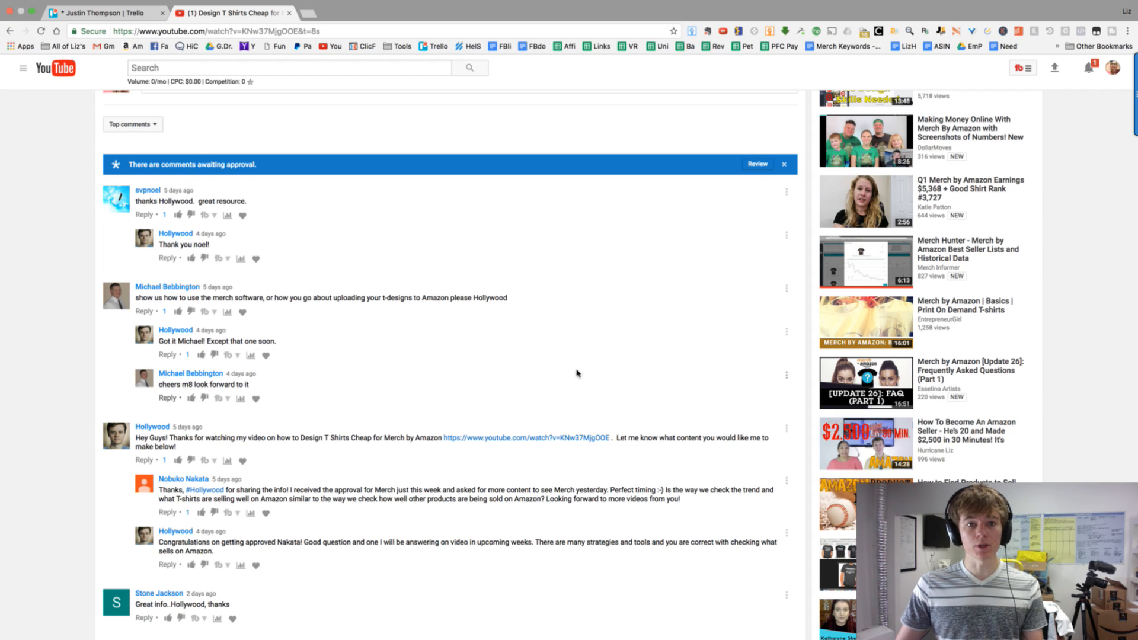
mouse_move(569, 379)
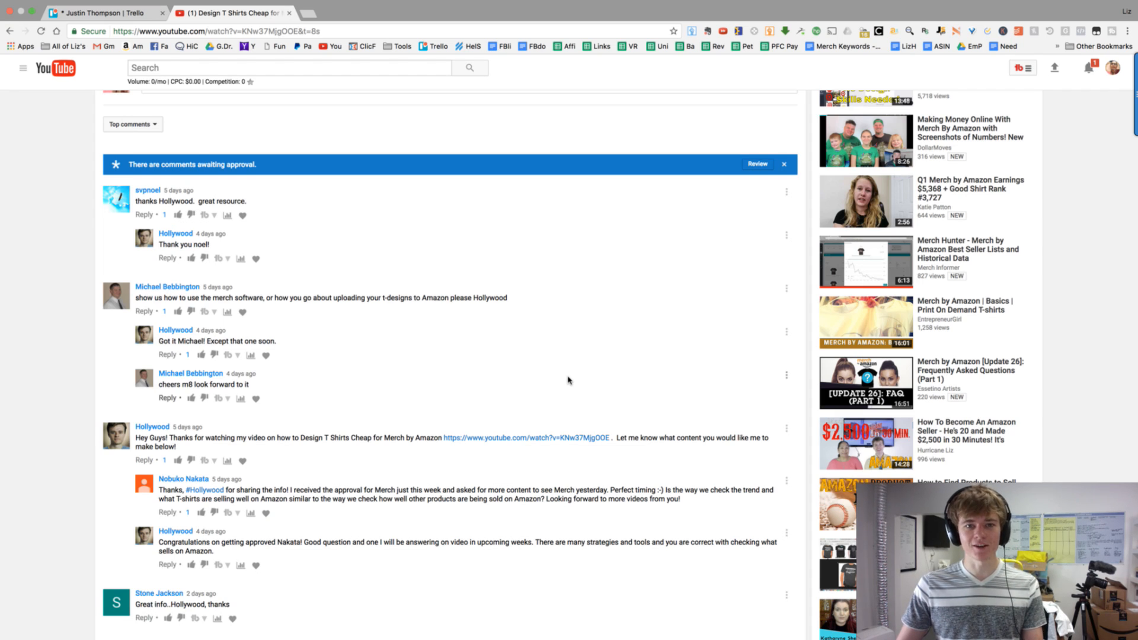